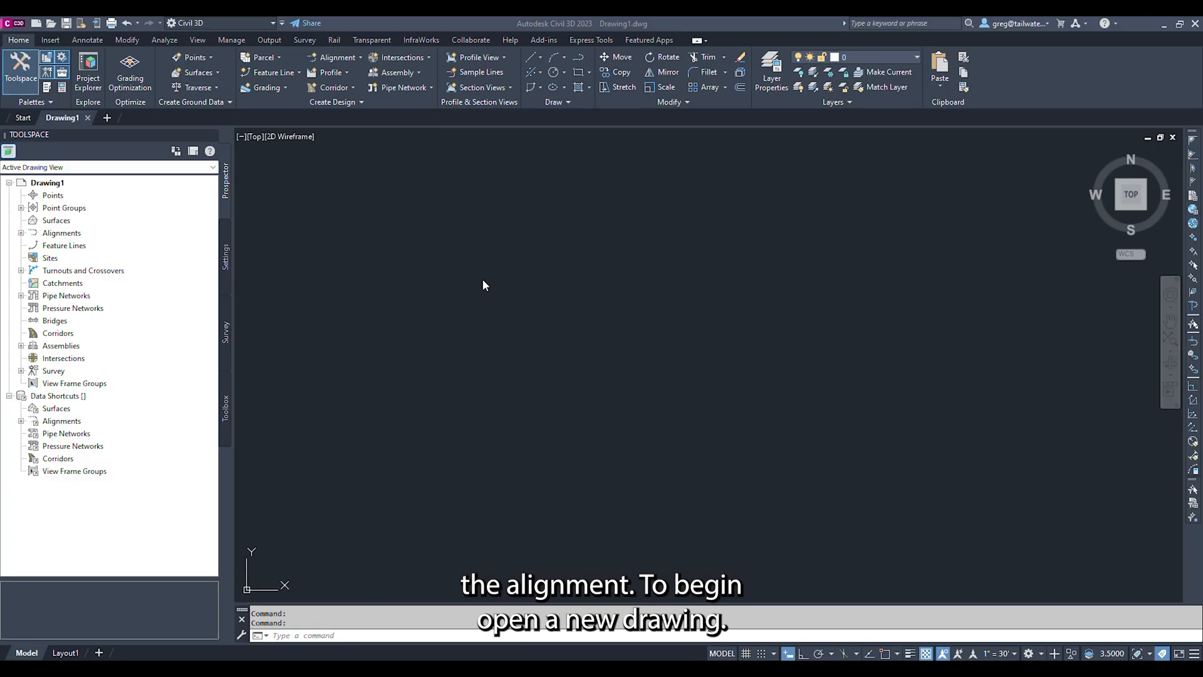
pyautogui.moveTo(81, 403)
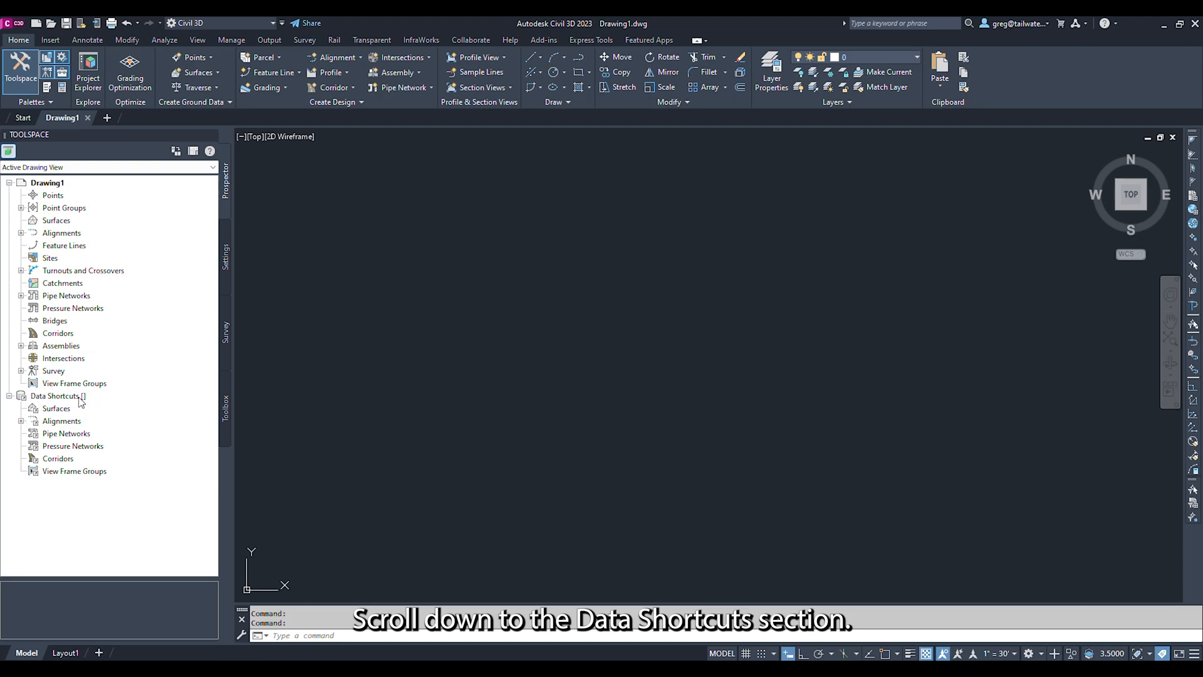
# Set the data shortcuts working folder to Desktop\example
pyautogui.rightClick(55, 395)
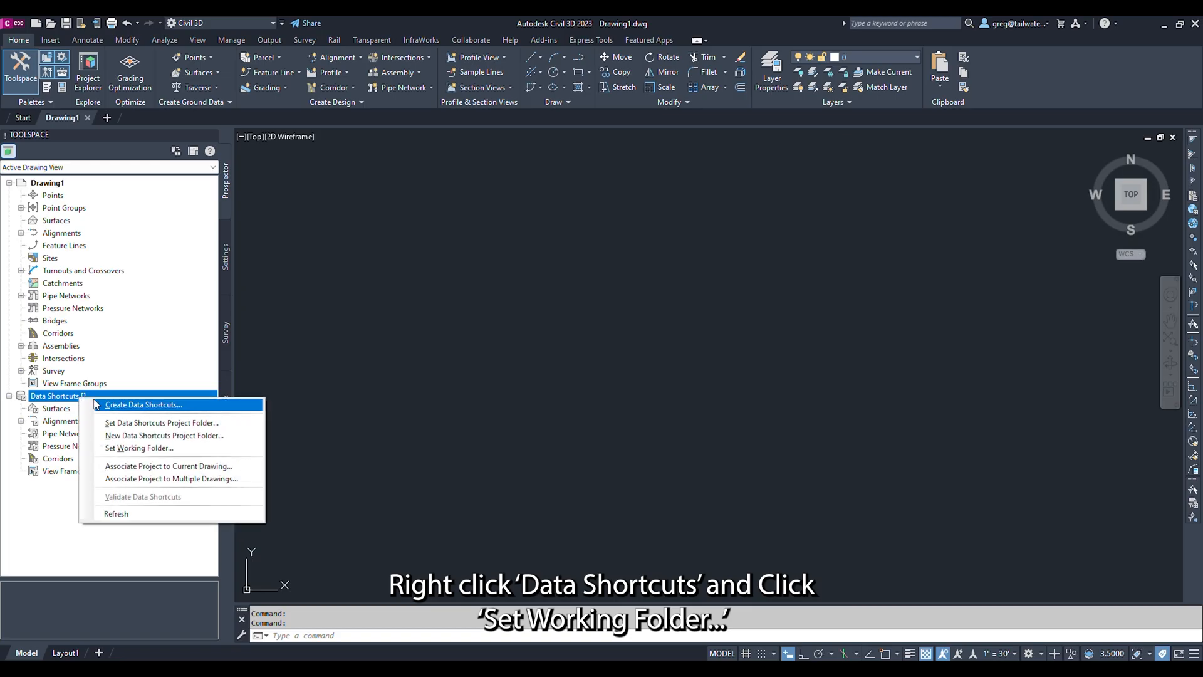
pyautogui.click(138, 448)
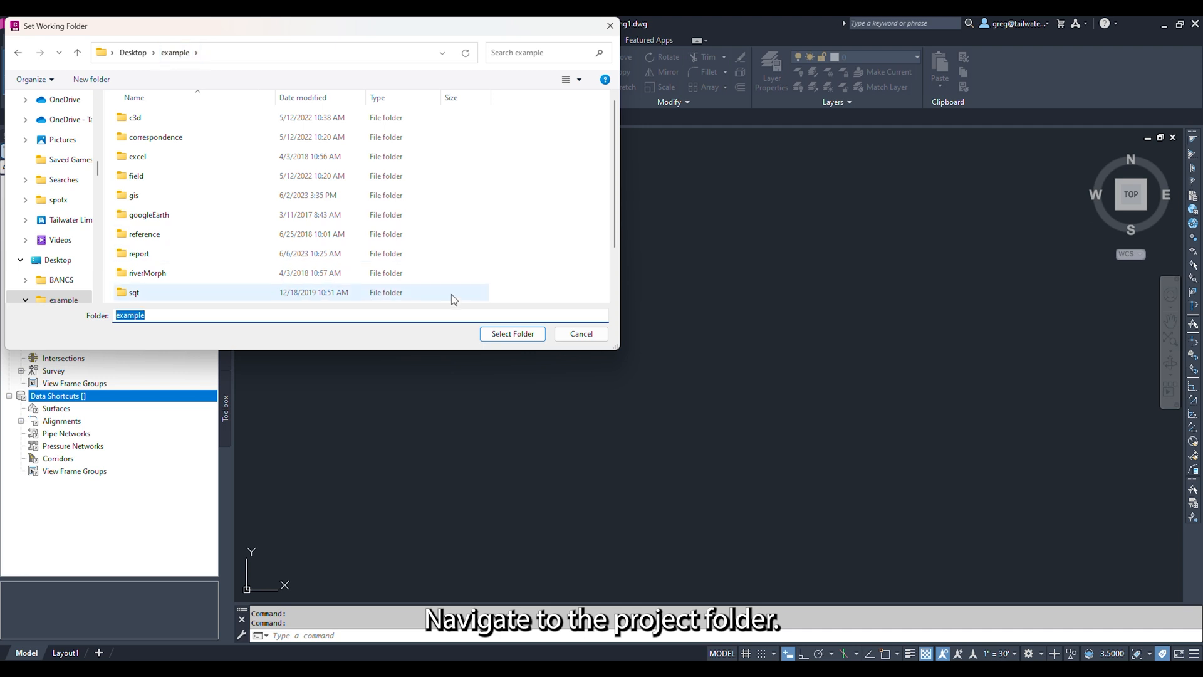
pyautogui.click(512, 333)
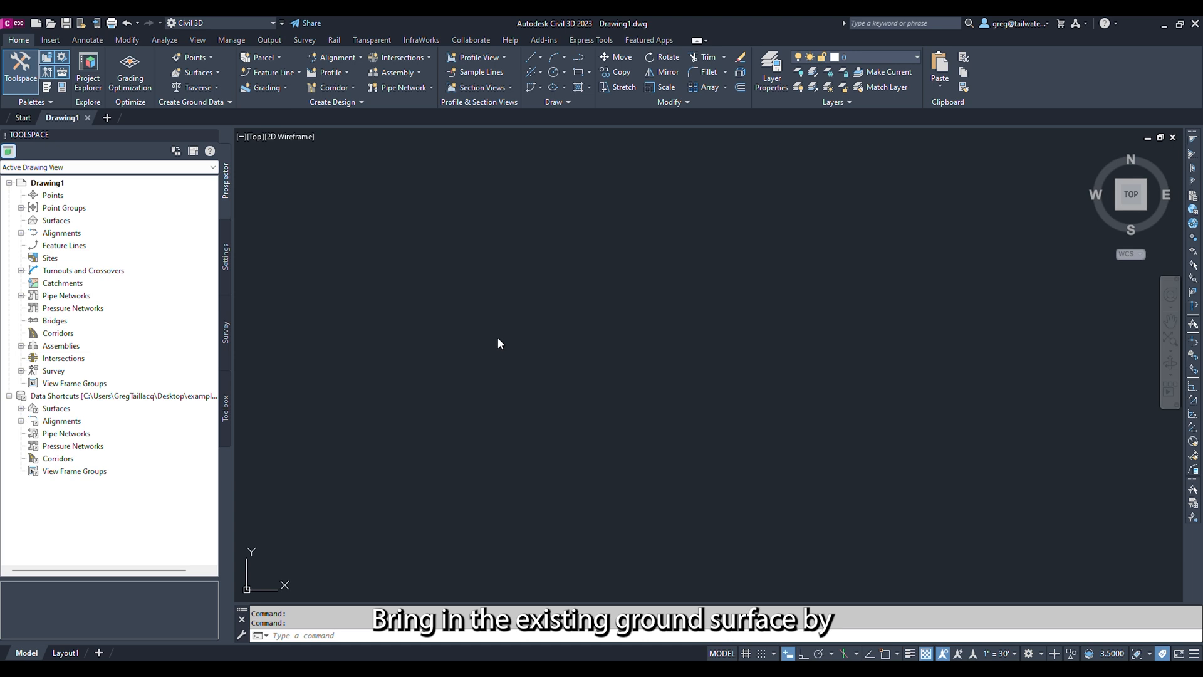
# Create a data reference to the eg2020Ventero surface from Data Shortcuts > Surfaces
pyautogui.click(20, 407)
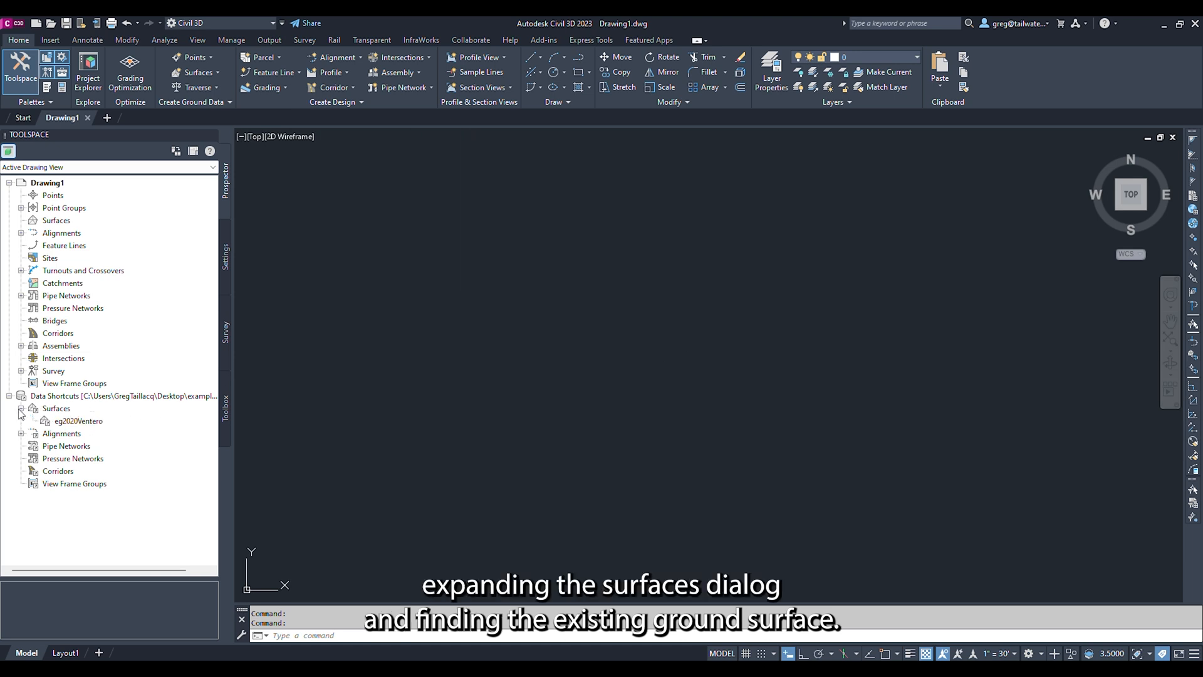
pyautogui.rightClick(77, 420)
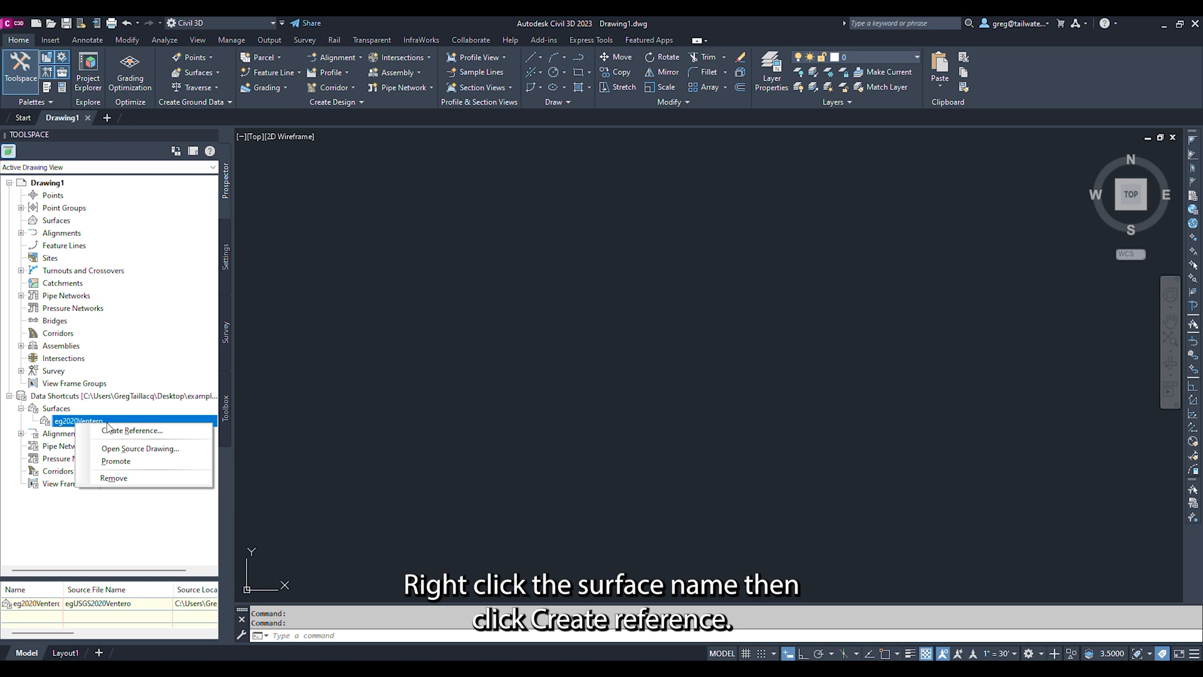
pyautogui.click(133, 430)
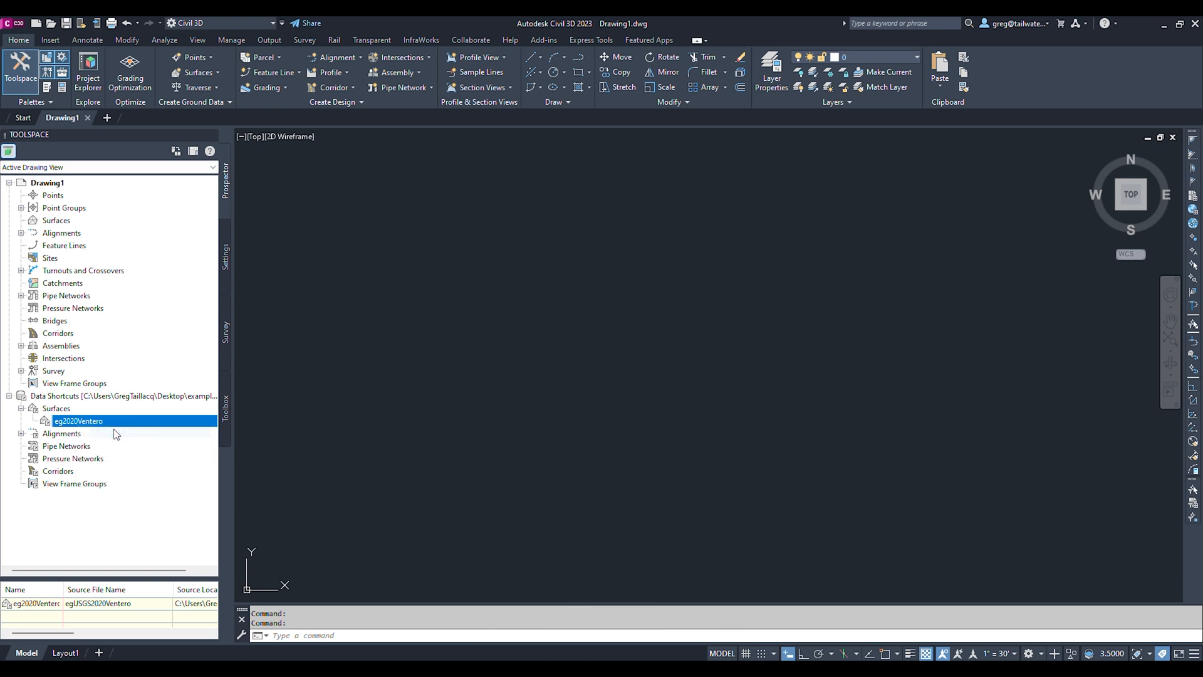
pyautogui.doubleClick(76, 420)
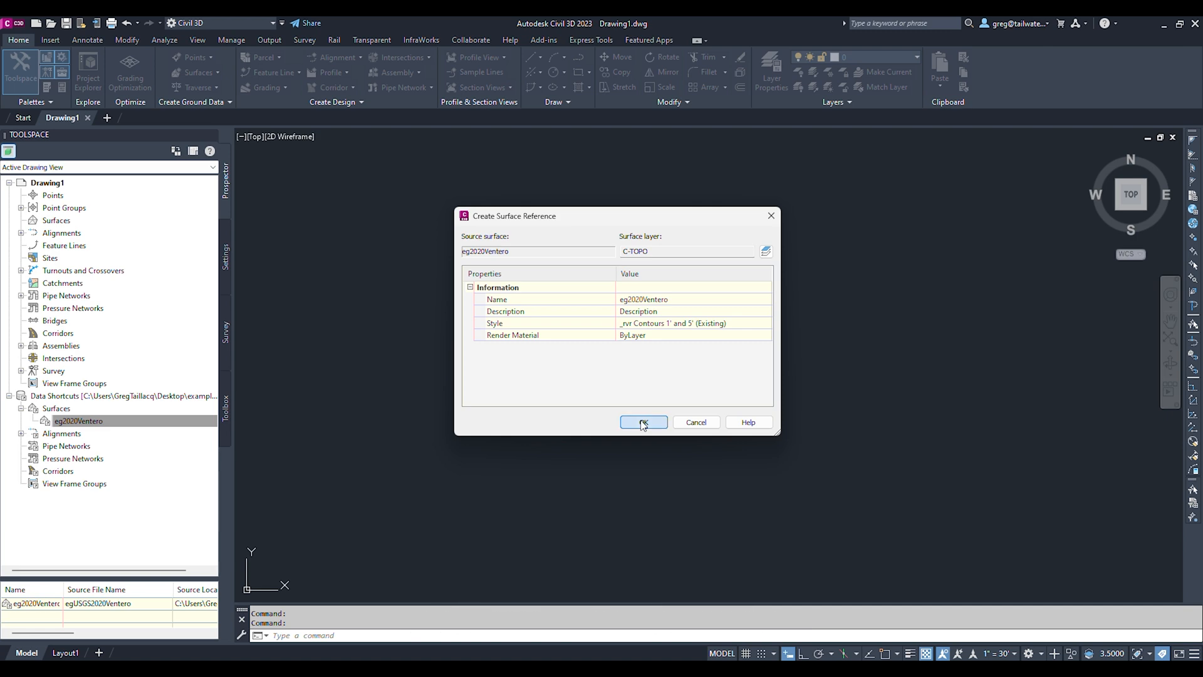
pyautogui.click(643, 422)
pyautogui.write('ZE')
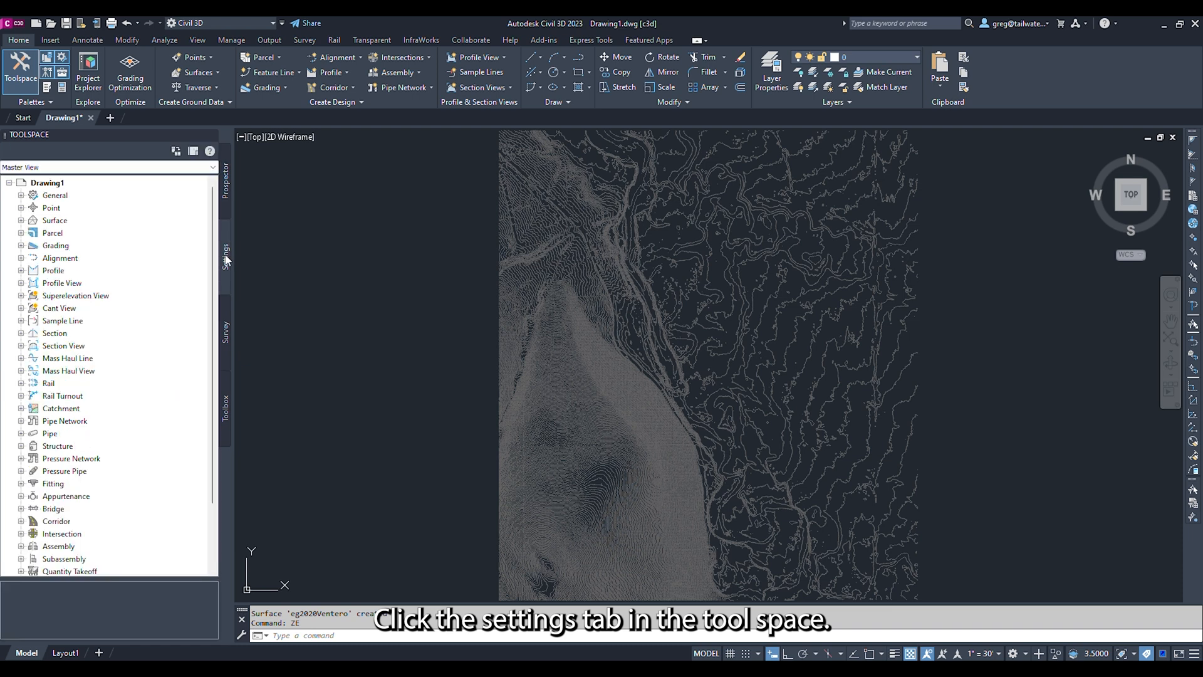
# Accept NSRS 2011 Colorado State Planes Southern Zone, US Foot in Drawing1's settings
pyautogui.rightClick(48, 183)
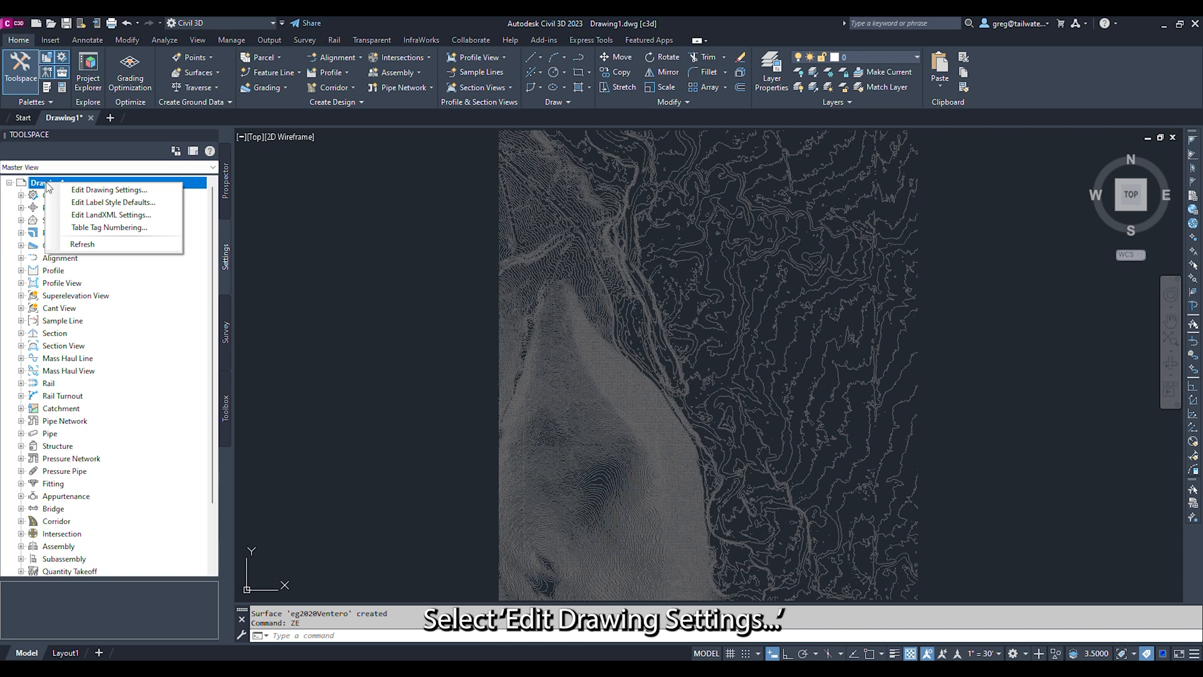
pyautogui.click(108, 189)
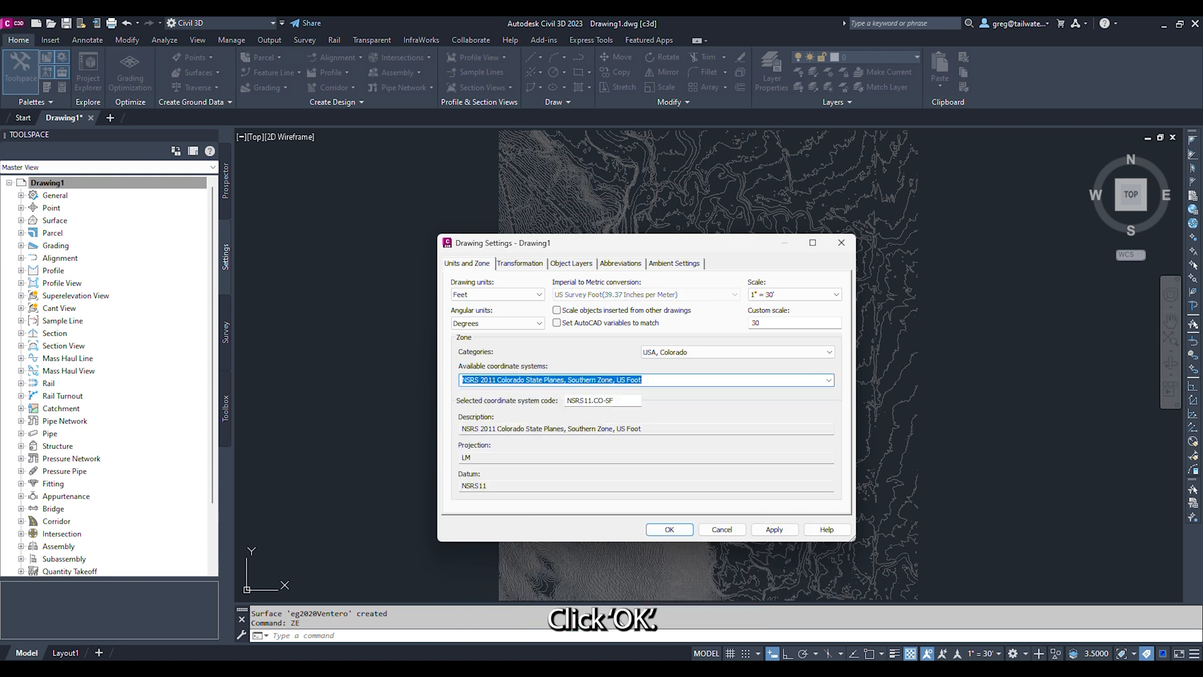
pyautogui.click(669, 528)
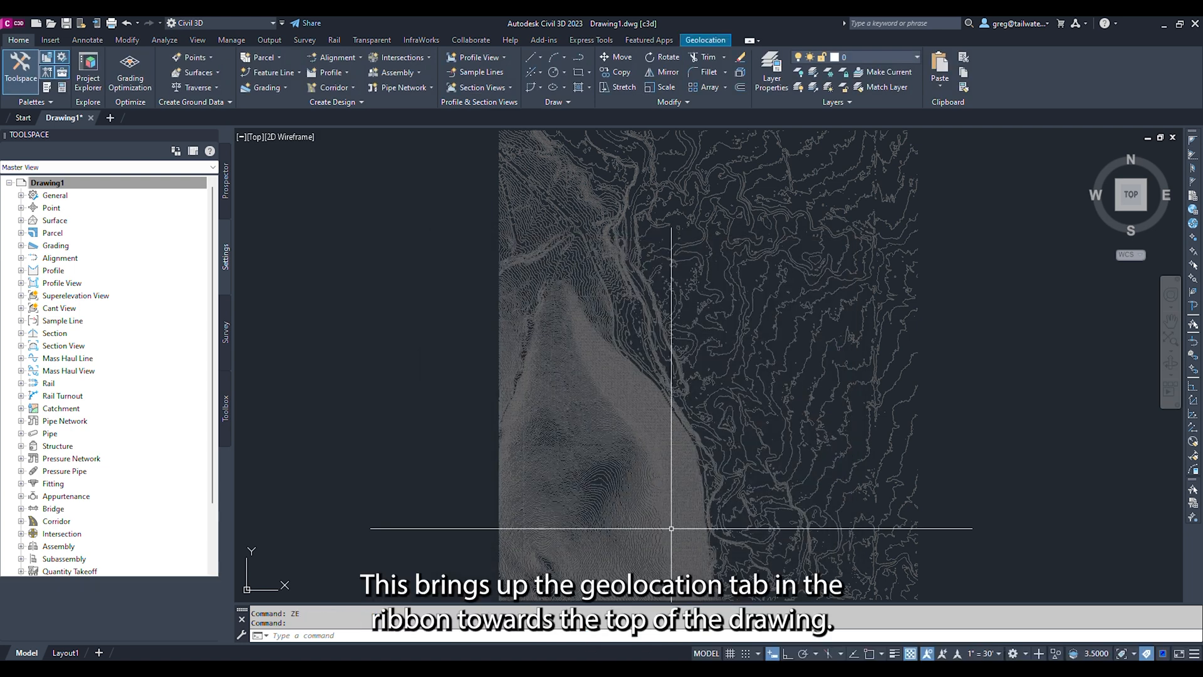
# Switch the Geolocation background map to Map Aerial behind the contours
pyautogui.click(704, 40)
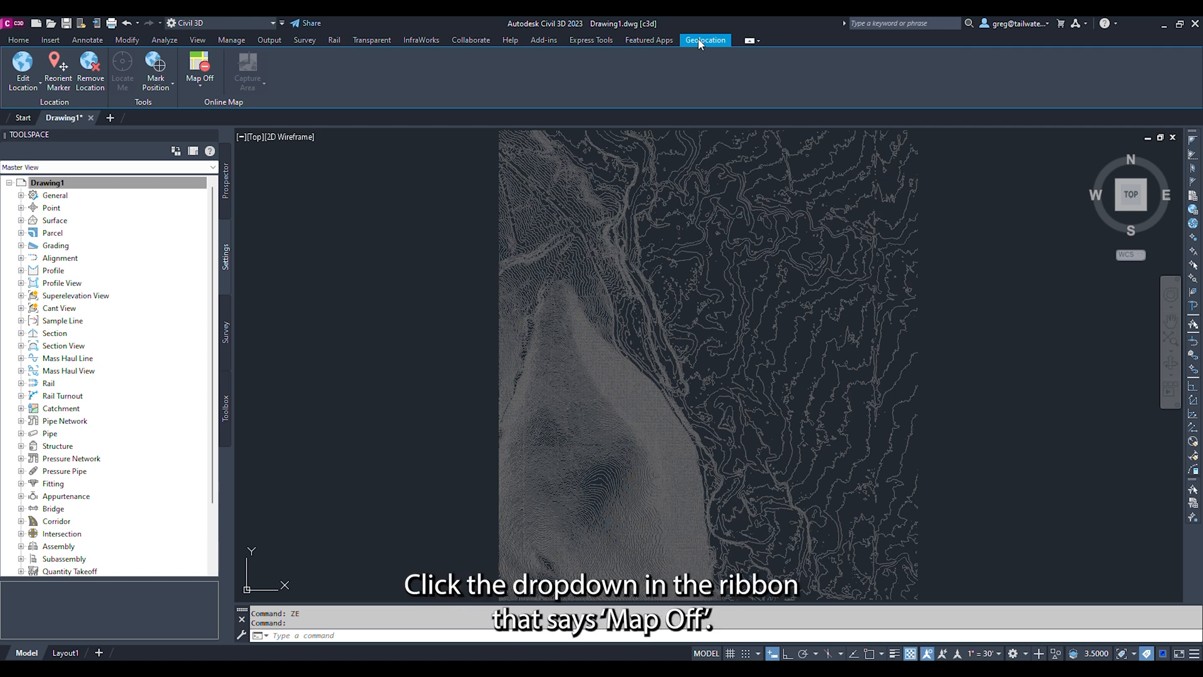
pyautogui.click(199, 69)
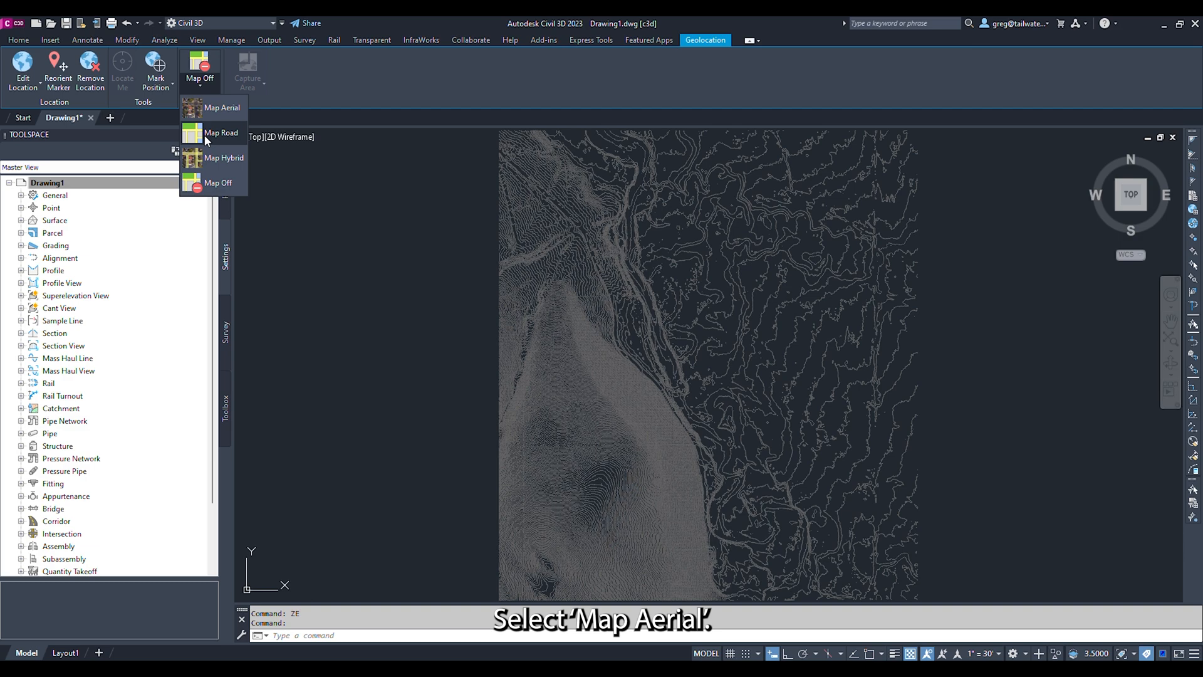
pyautogui.click(222, 107)
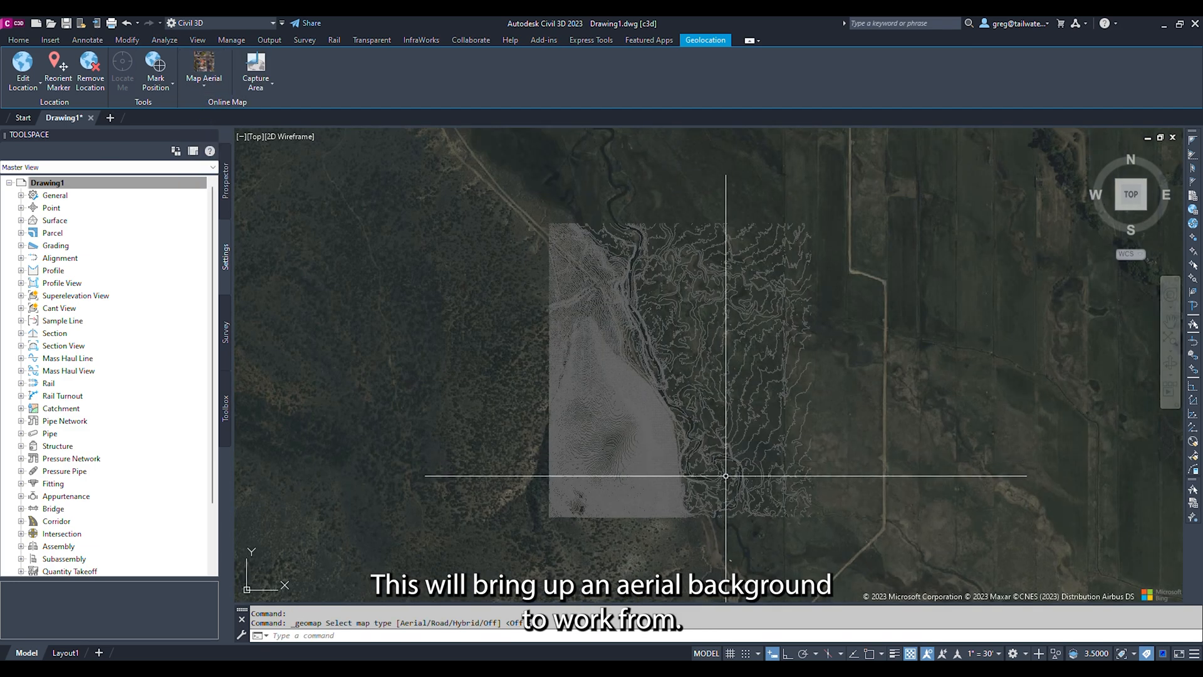
pyautogui.scroll(3)
pyautogui.write('MENUBAR')
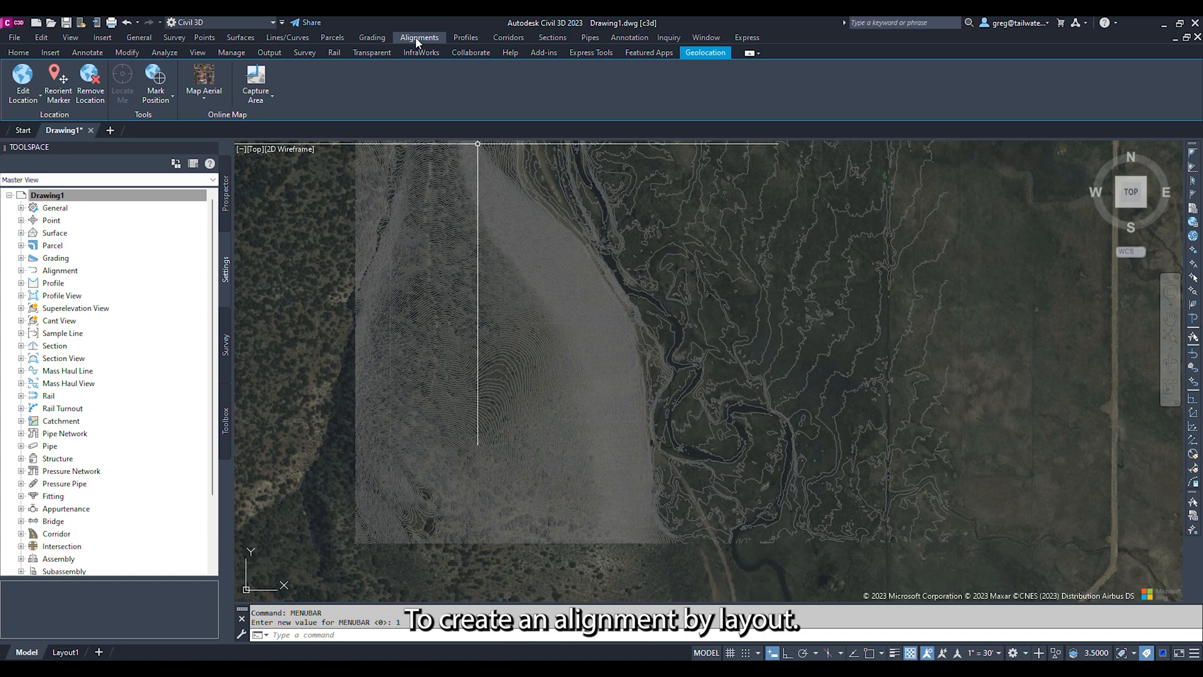
# Create the Ventero Cr alignment by layout with label set _none
pyautogui.click(420, 37)
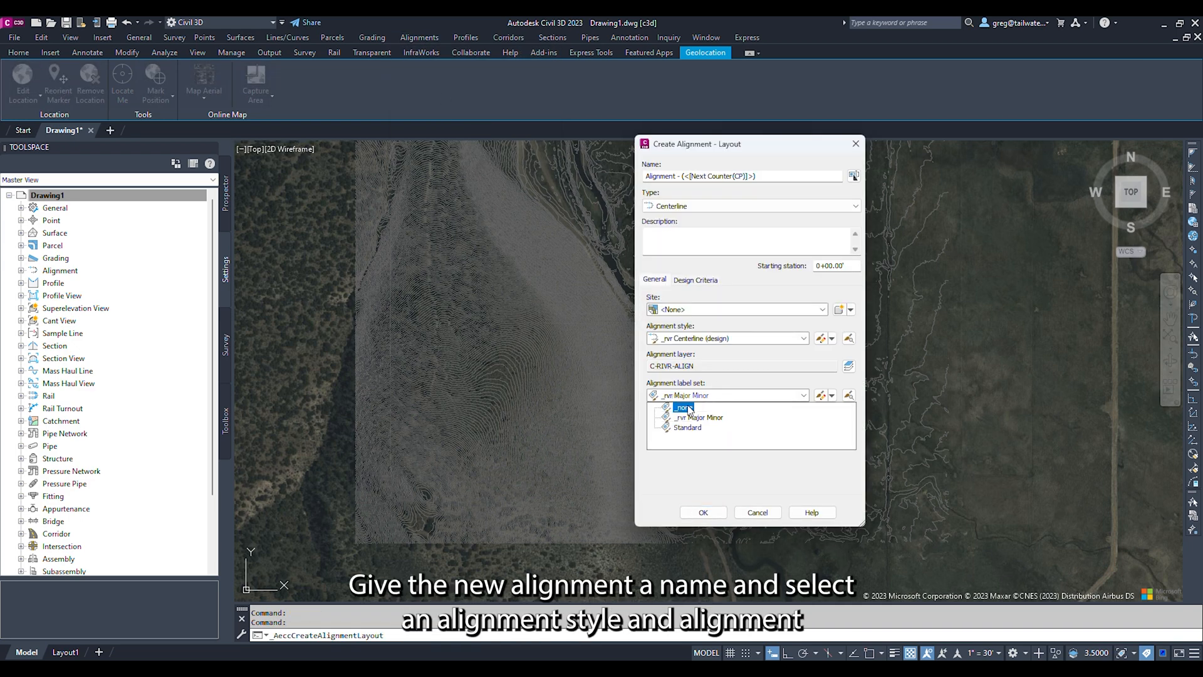
pyautogui.click(687, 406)
pyautogui.write('Ventero Cr')
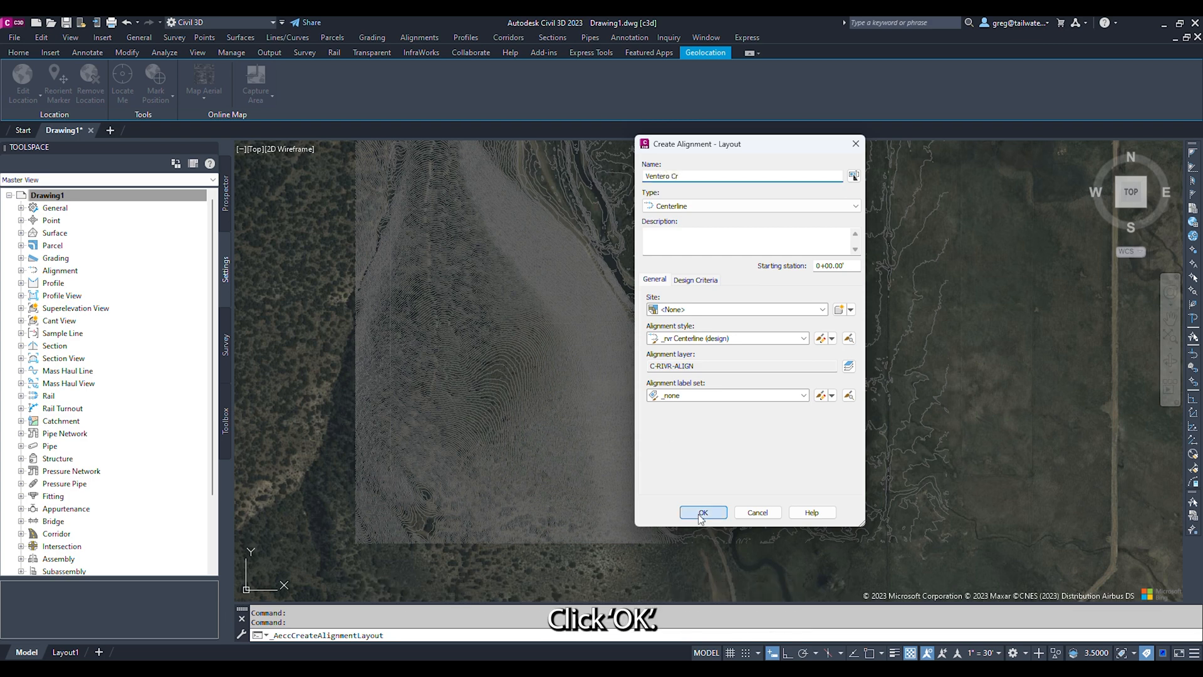
pyautogui.click(702, 512)
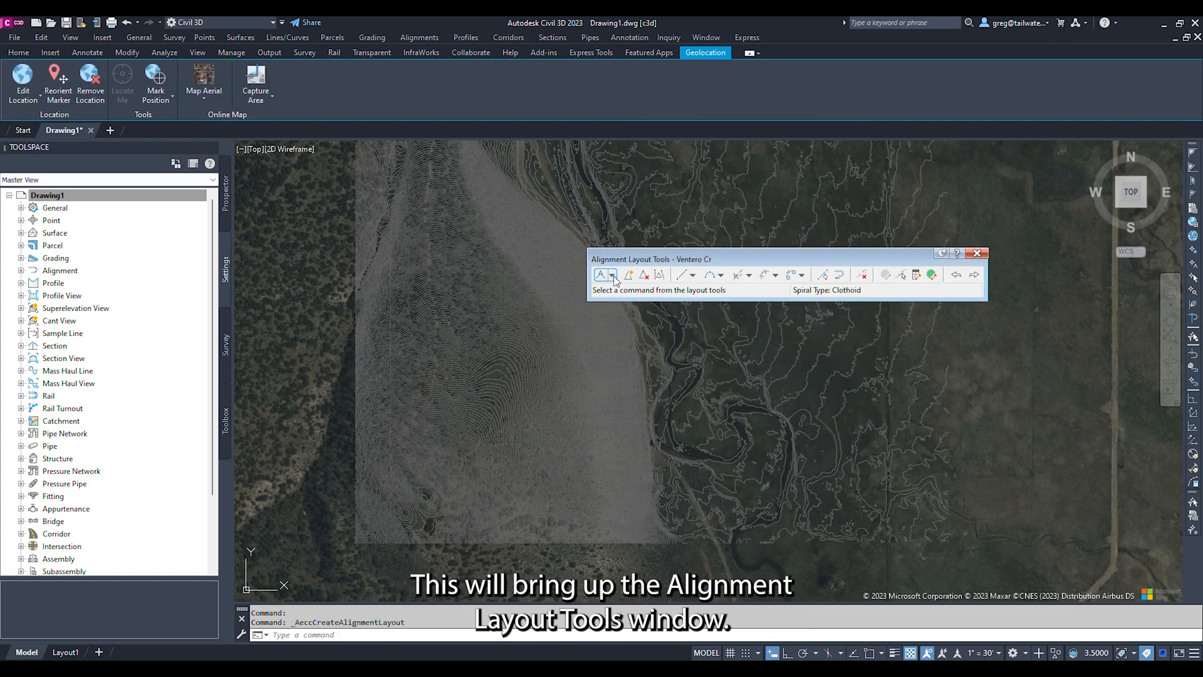
pyautogui.click(614, 274)
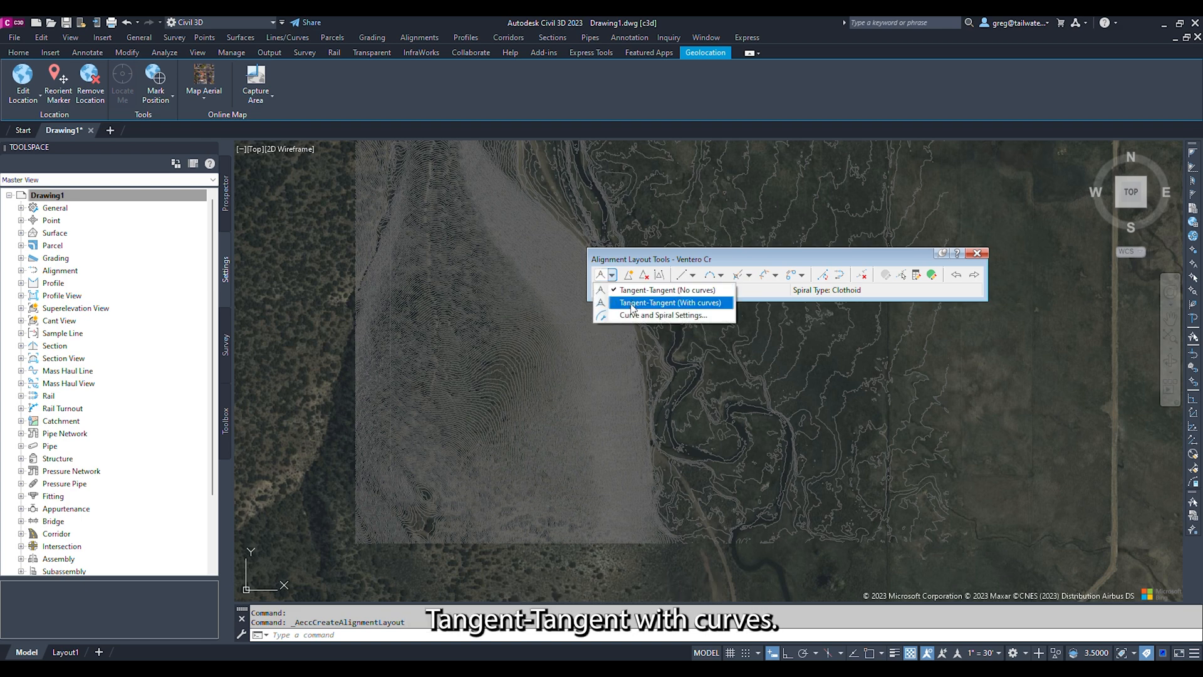
# Draw Ventero Cr as tangents with curves along the stream channel
pyautogui.click(669, 302)
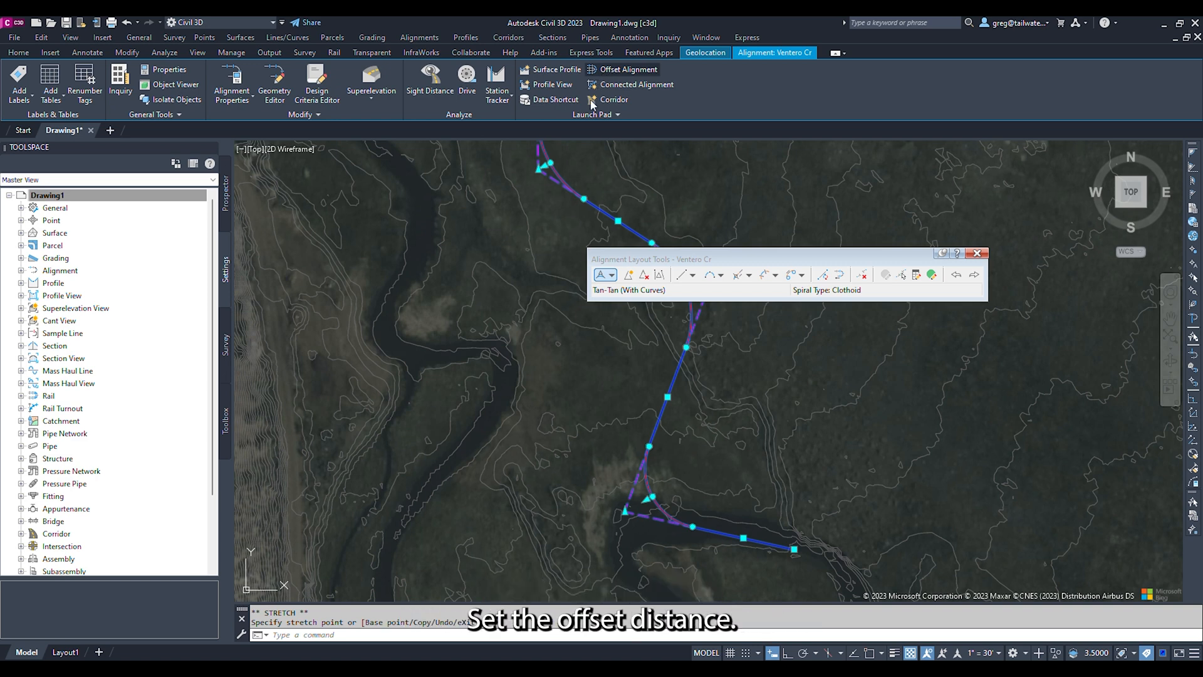
# Offset Ventero Cr 10' left and right with _rvr Bankfull style and _none labels
pyautogui.click(629, 69)
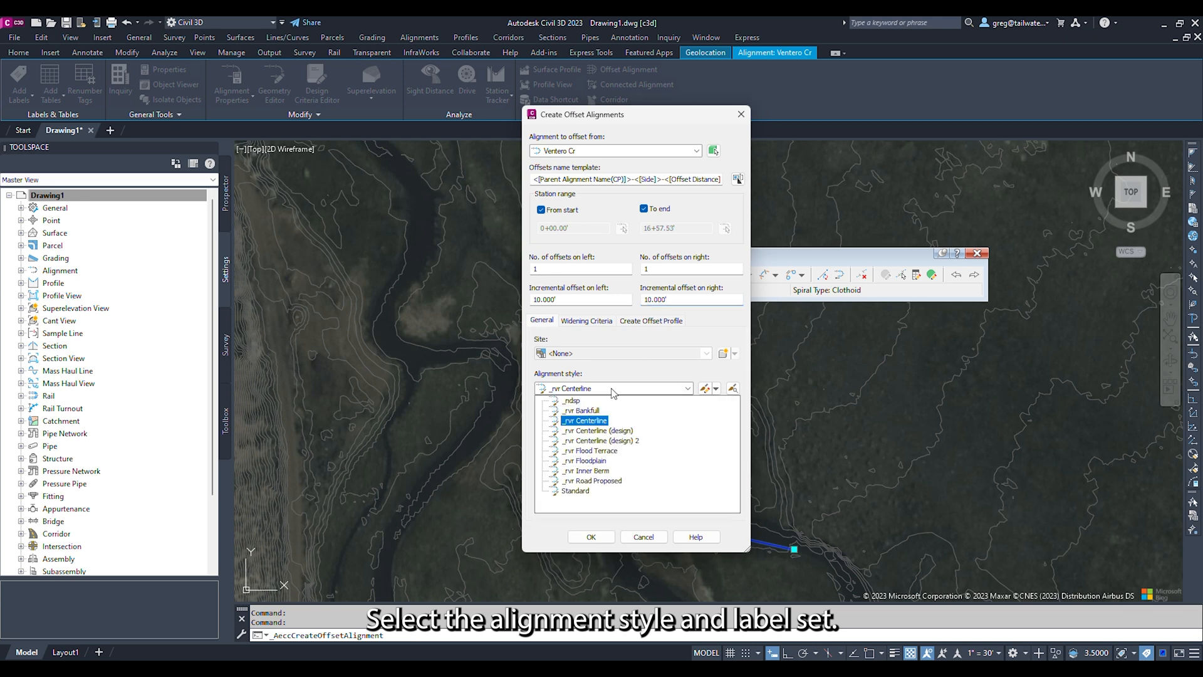
pyautogui.click(583, 410)
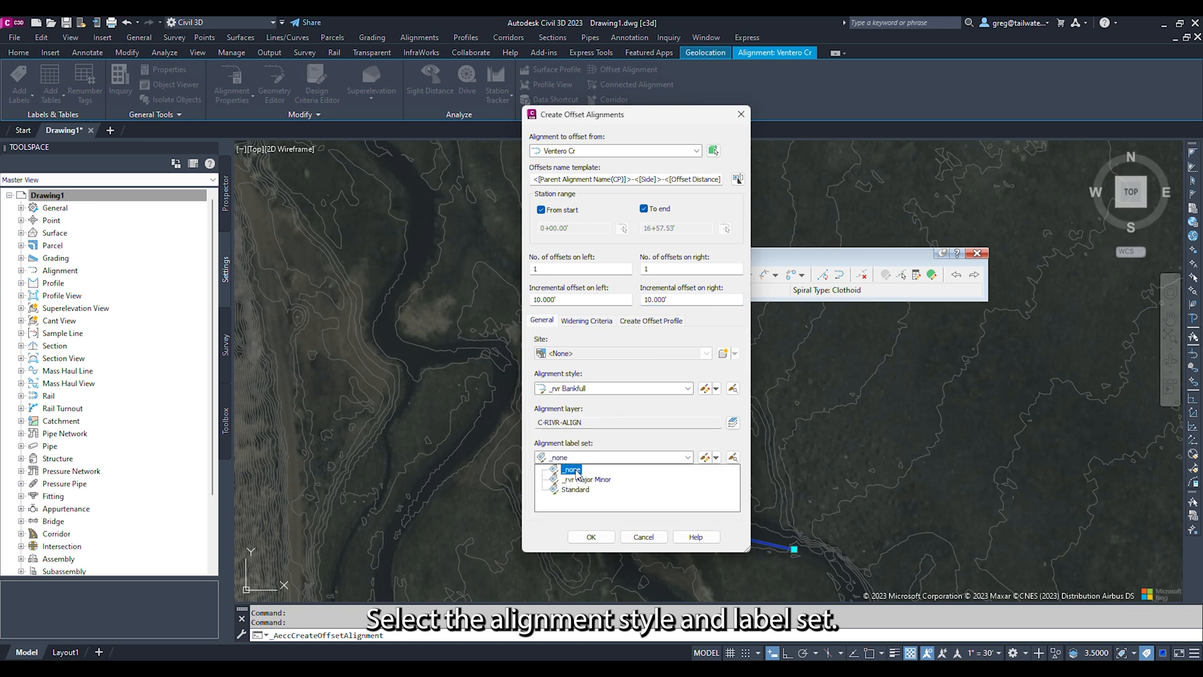
pyautogui.click(590, 536)
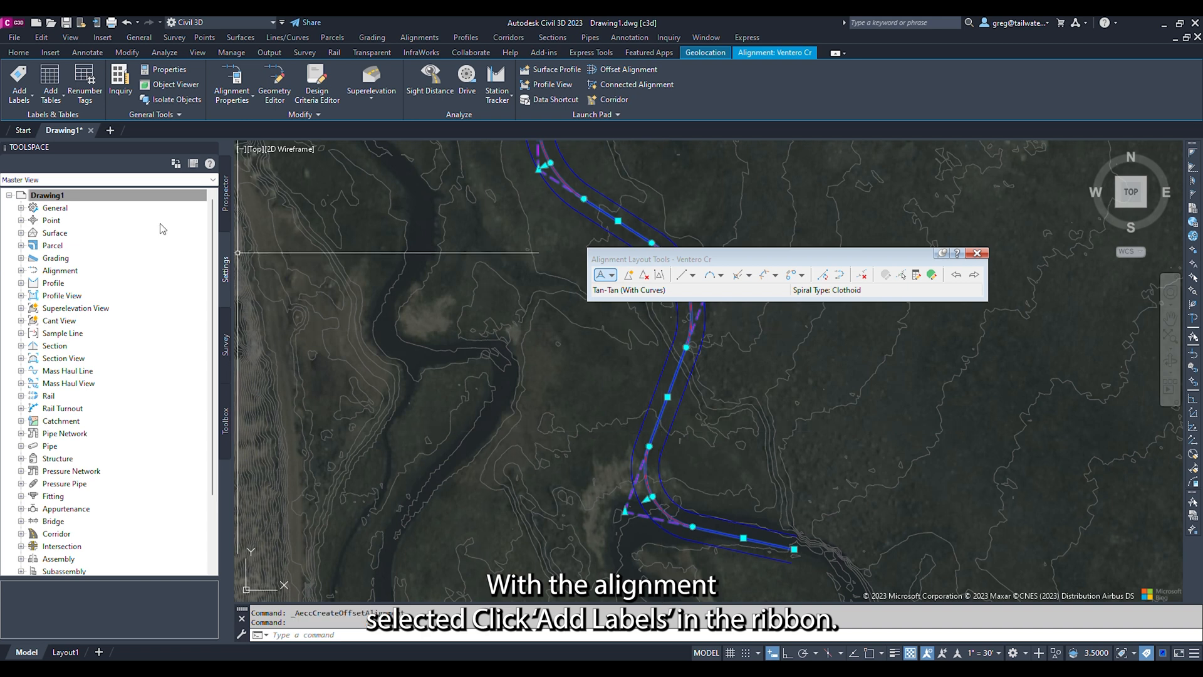
# Apply Multiple Segment length and radius labels to the Ventero Cr alignment
pyautogui.click(18, 82)
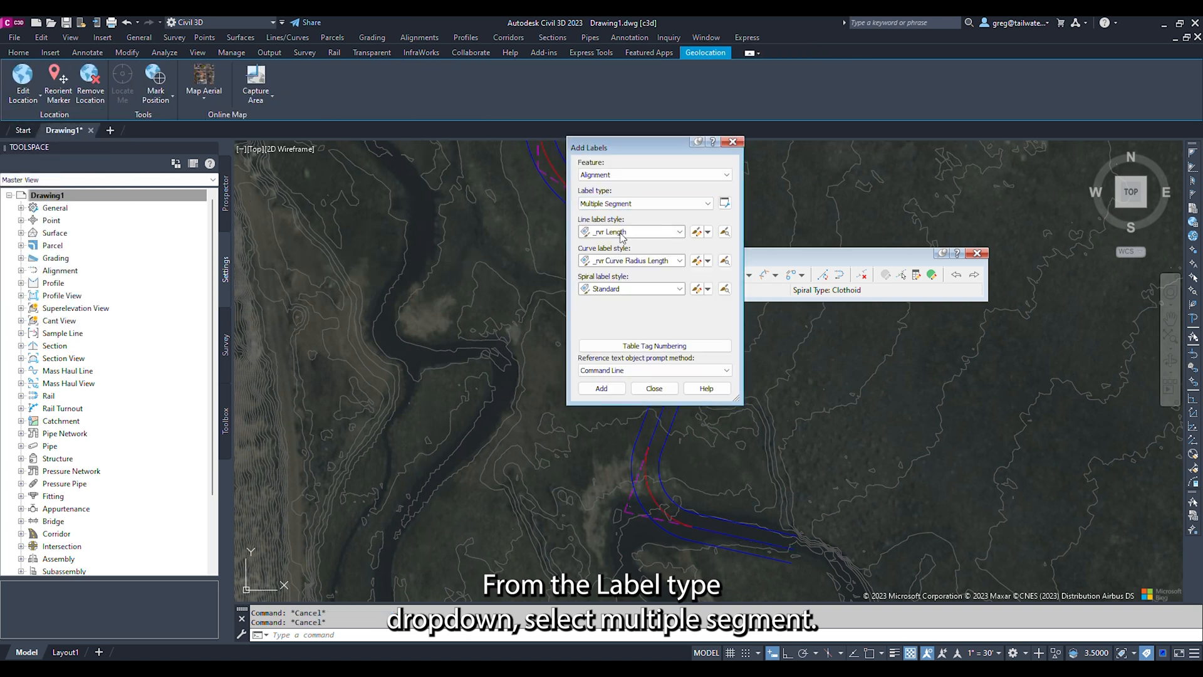
pyautogui.click(678, 260)
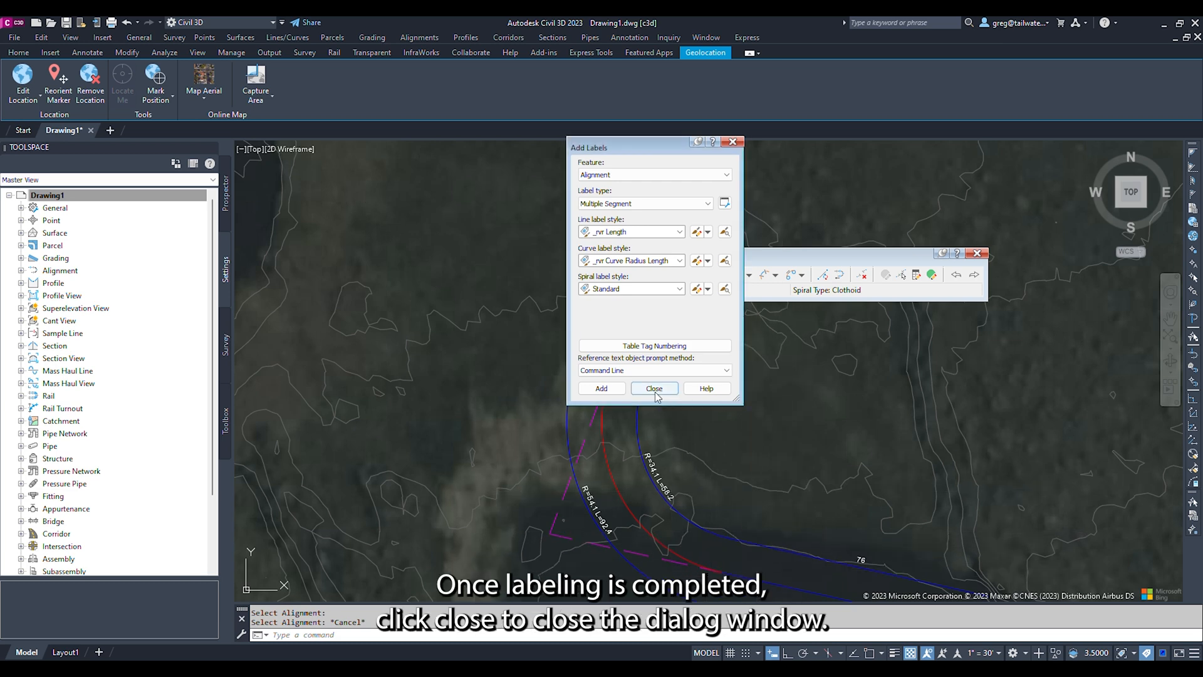
pyautogui.click(654, 387)
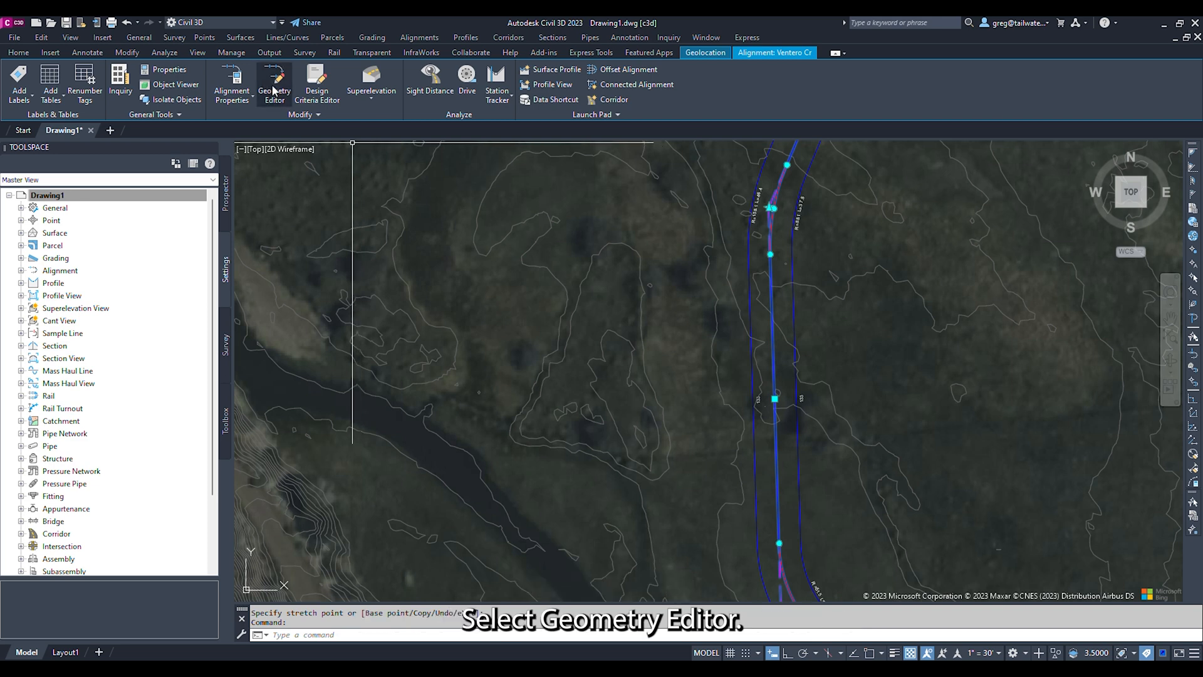
# Insert a PI on the straight reach and add a radius free curve fillet (Lessthan180)
pyautogui.click(274, 85)
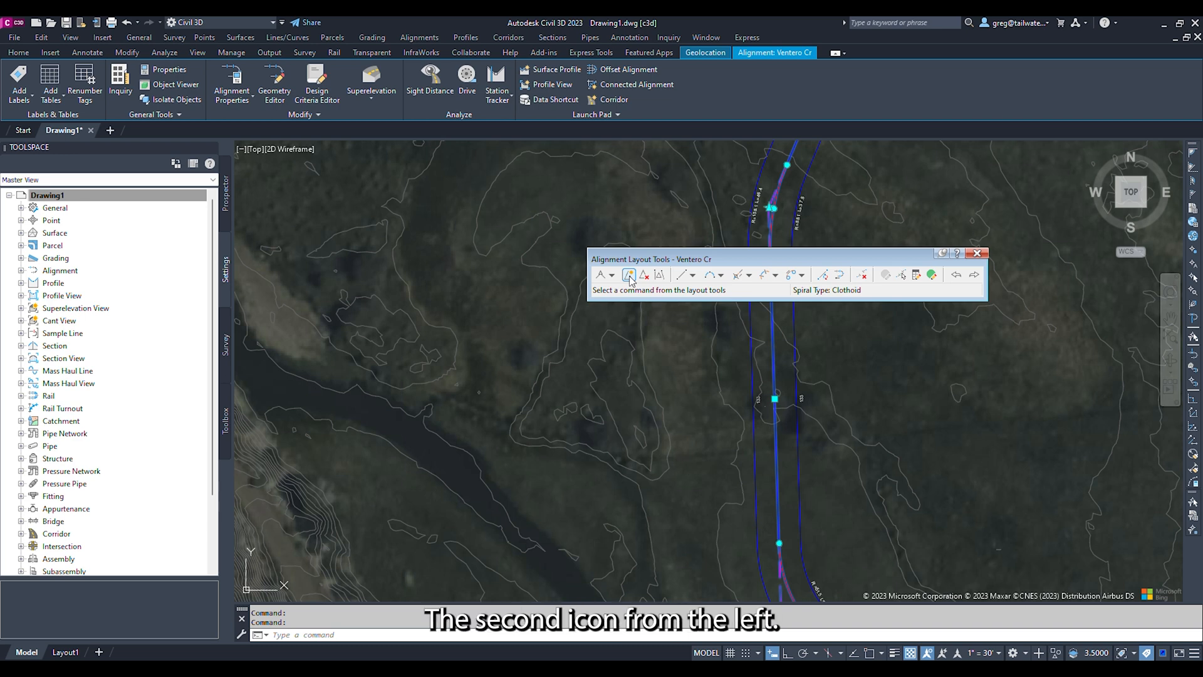
pyautogui.click(628, 274)
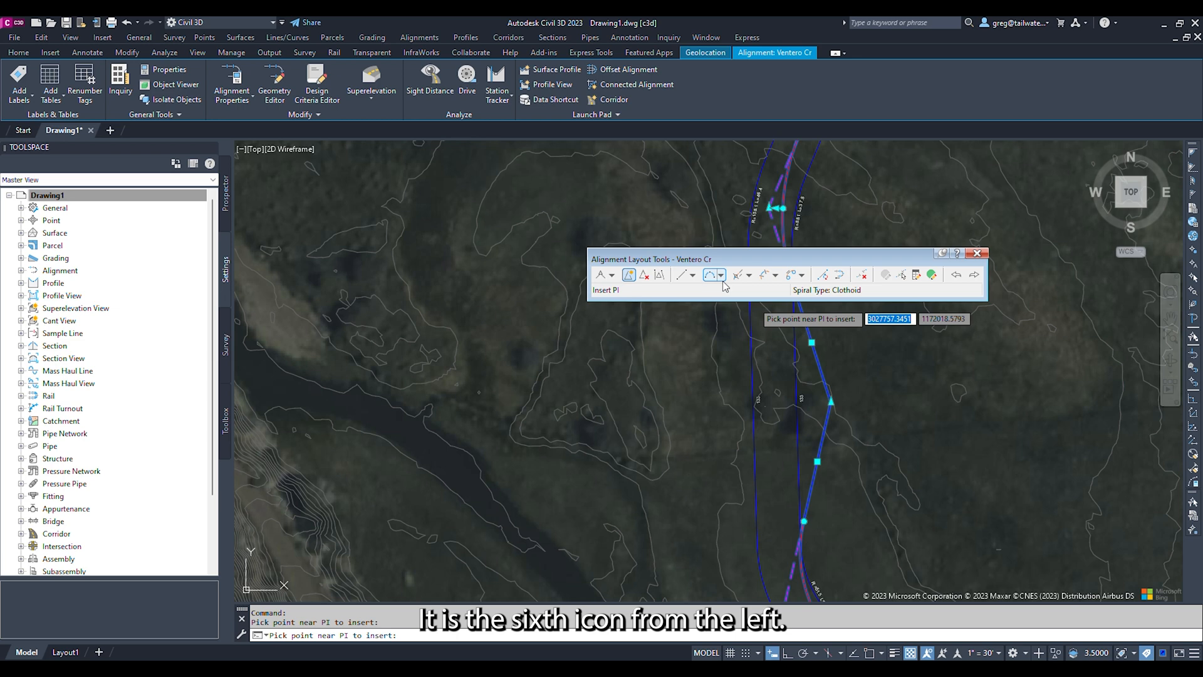
pyautogui.click(720, 275)
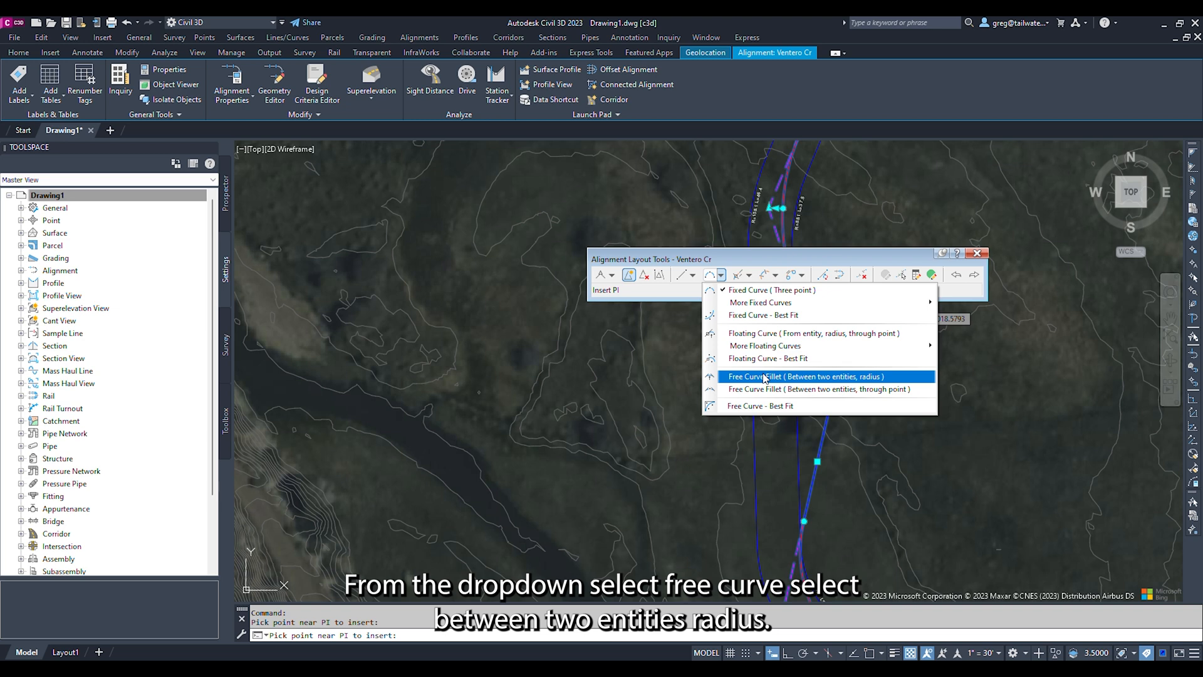
pyautogui.click(804, 376)
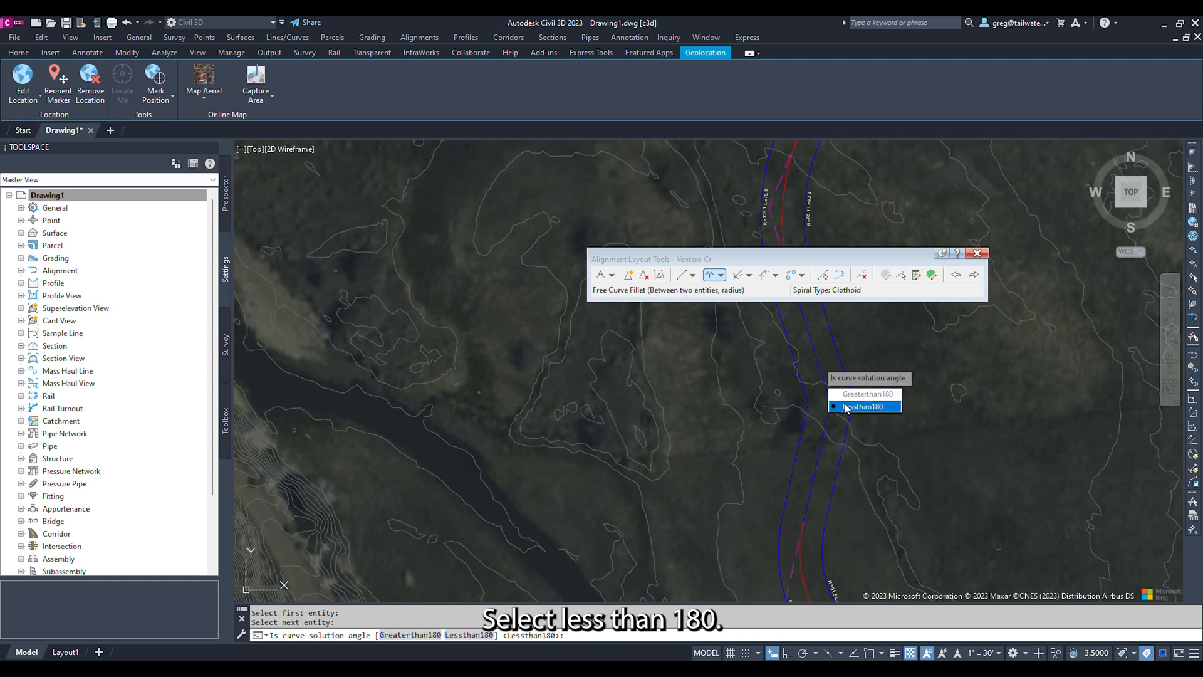
pyautogui.click(861, 406)
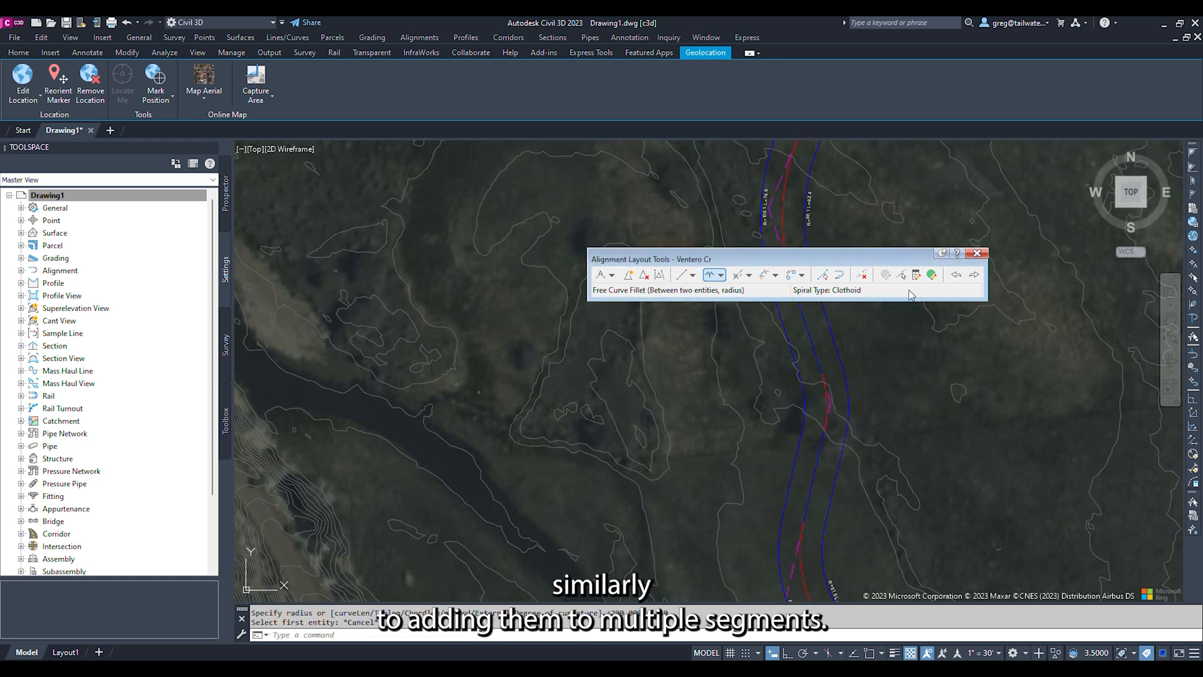
# Add Single Segment labels to the new curve segments and start inserting another PI
pyautogui.click(18, 83)
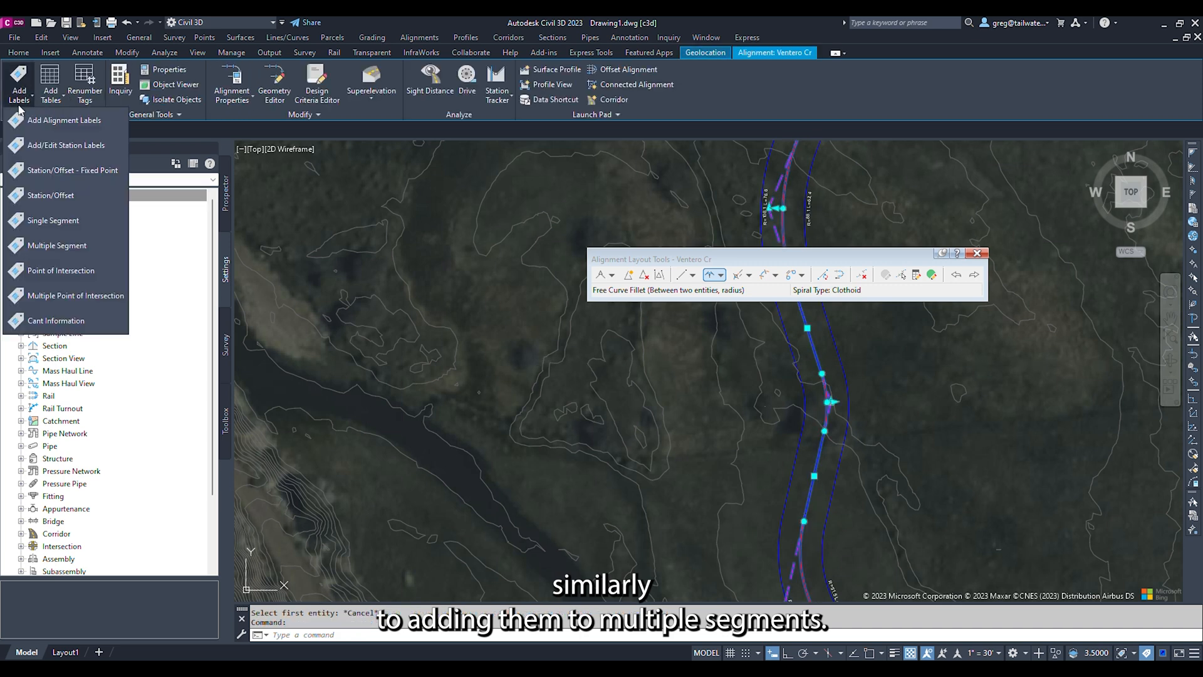
pyautogui.click(53, 222)
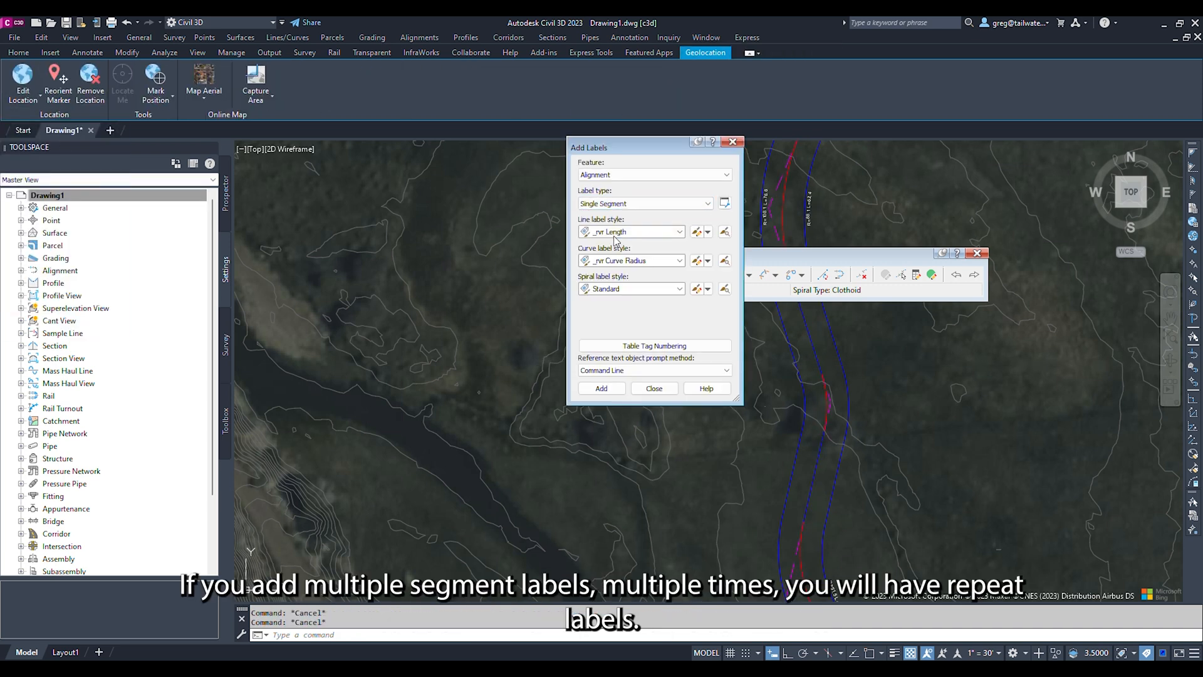
pyautogui.click(601, 387)
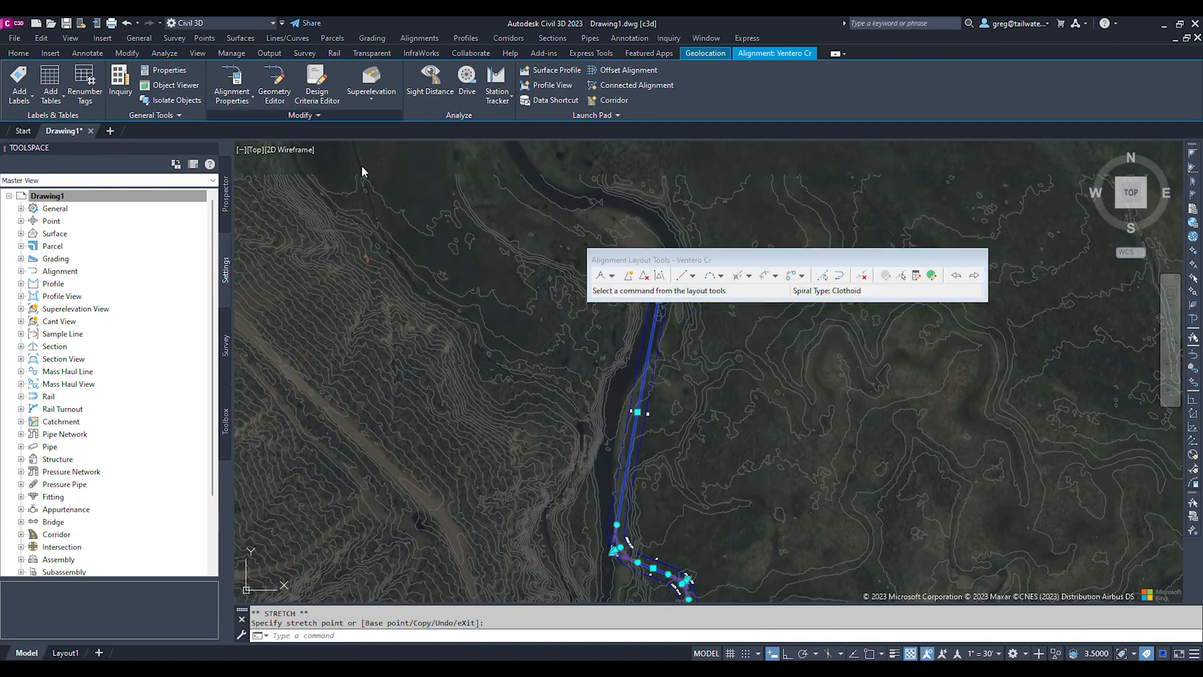
pyautogui.click(629, 274)
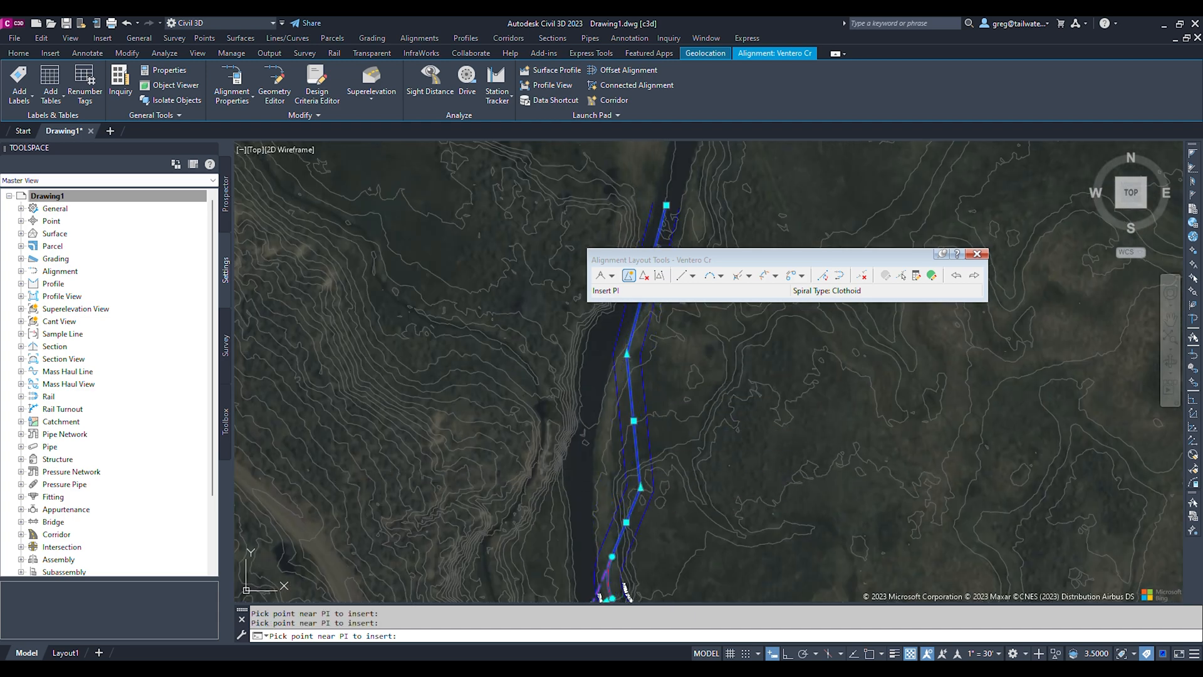
# Fillet the new PI with a radius curve using the less-than-180 solution
pyautogui.click(710, 274)
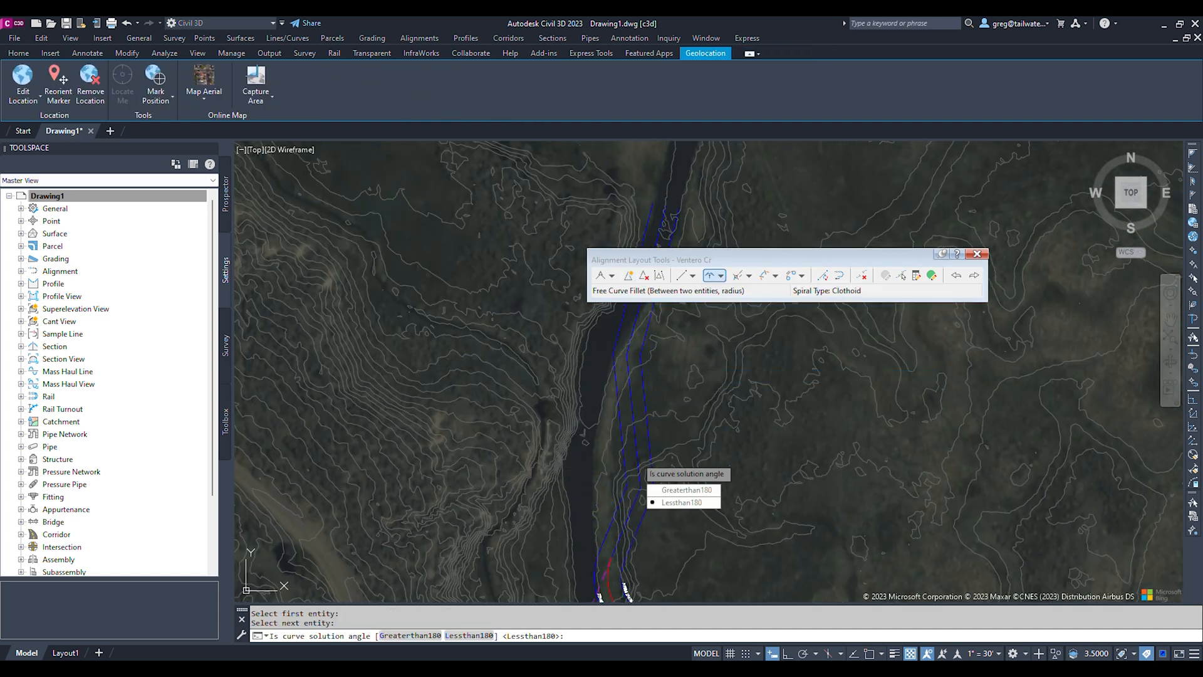
pyautogui.click(682, 502)
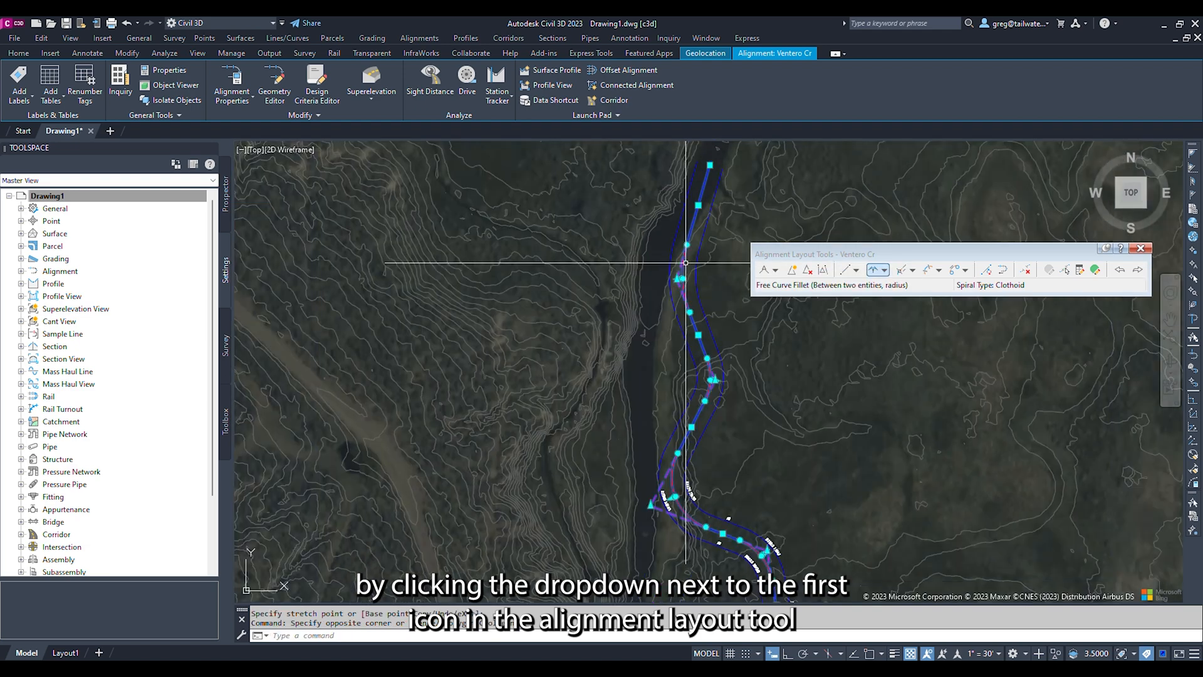
pyautogui.click(776, 270)
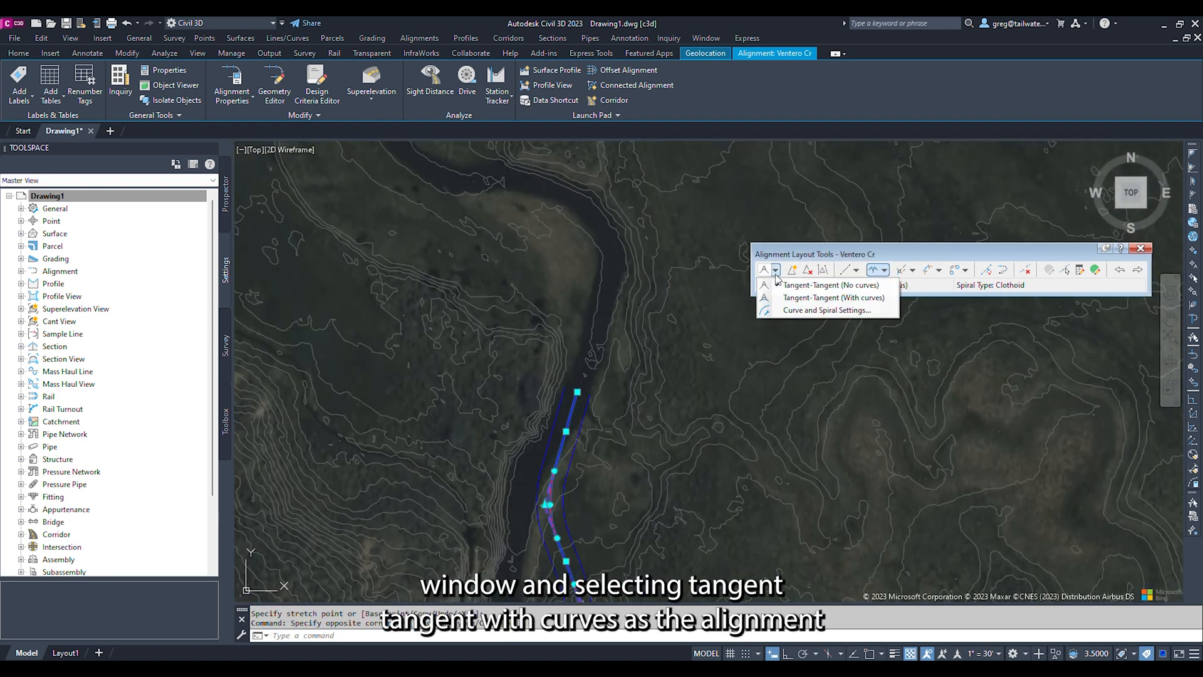
pyautogui.moveTo(833, 298)
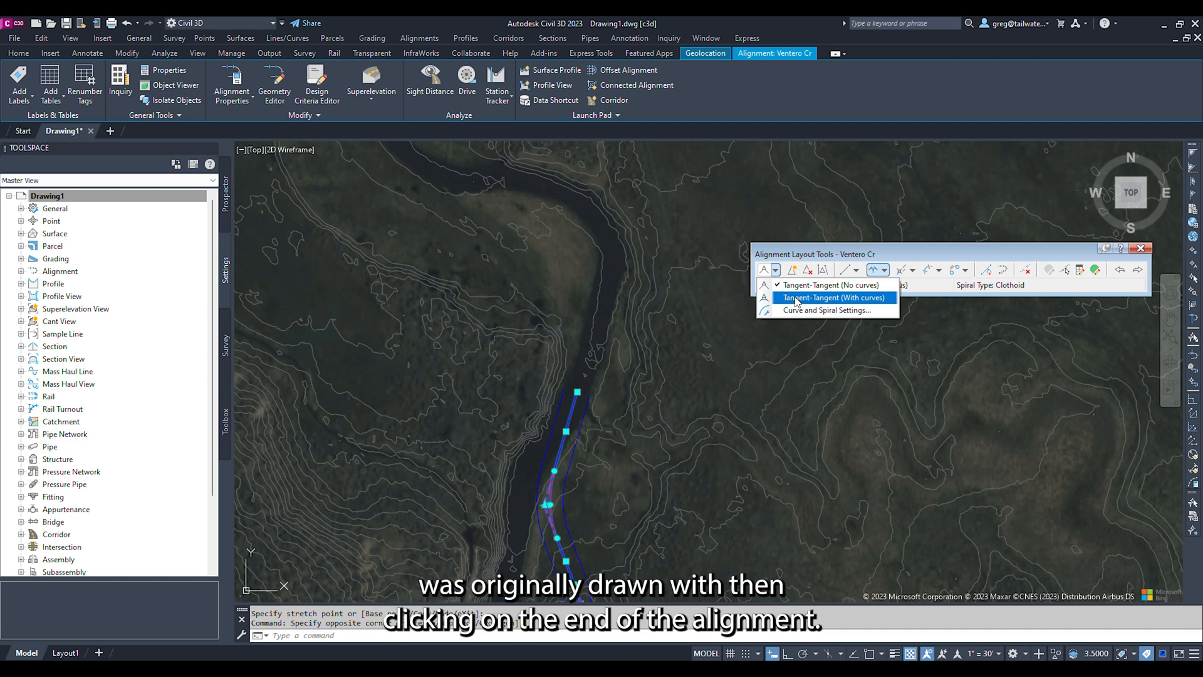
# Extend Ventero Cr downstream with curved tangents, fit a point to the bend, and save
pyautogui.click(833, 297)
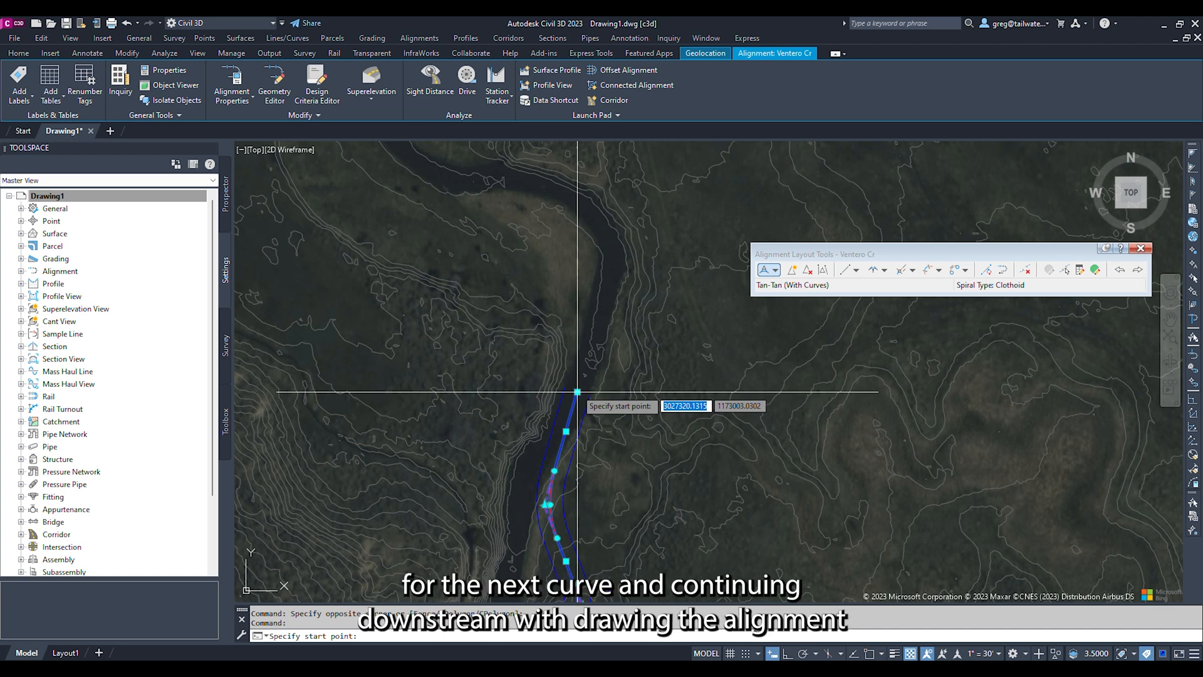
pyautogui.click(577, 391)
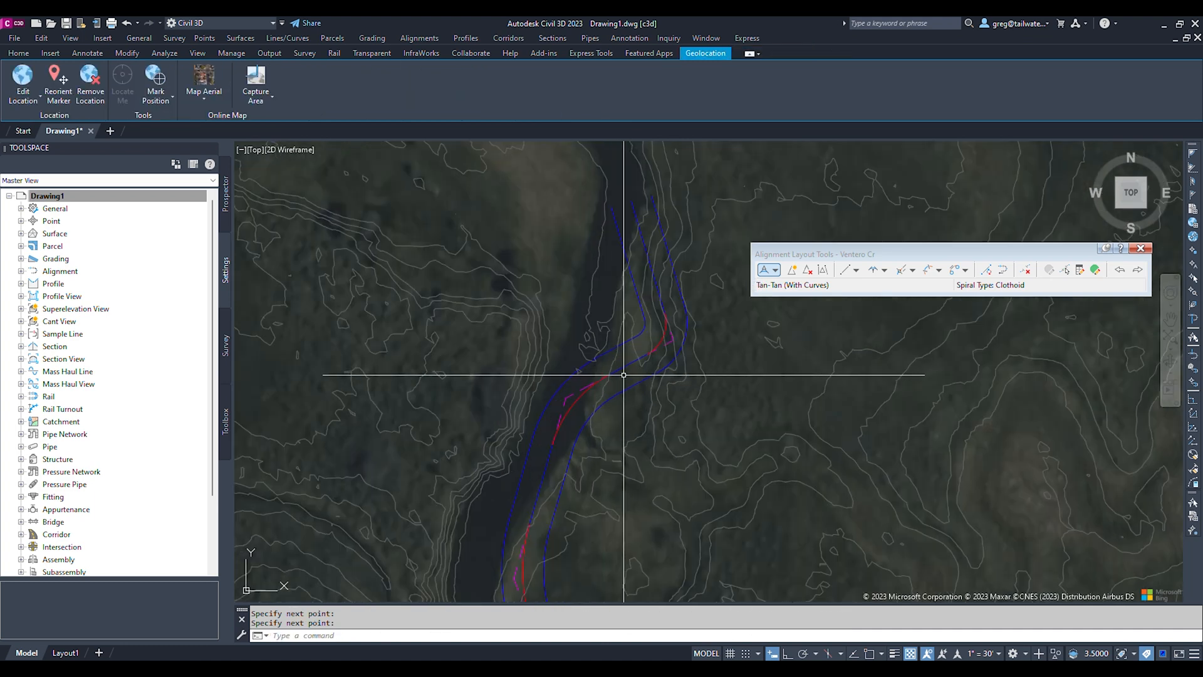
pyautogui.click(622, 376)
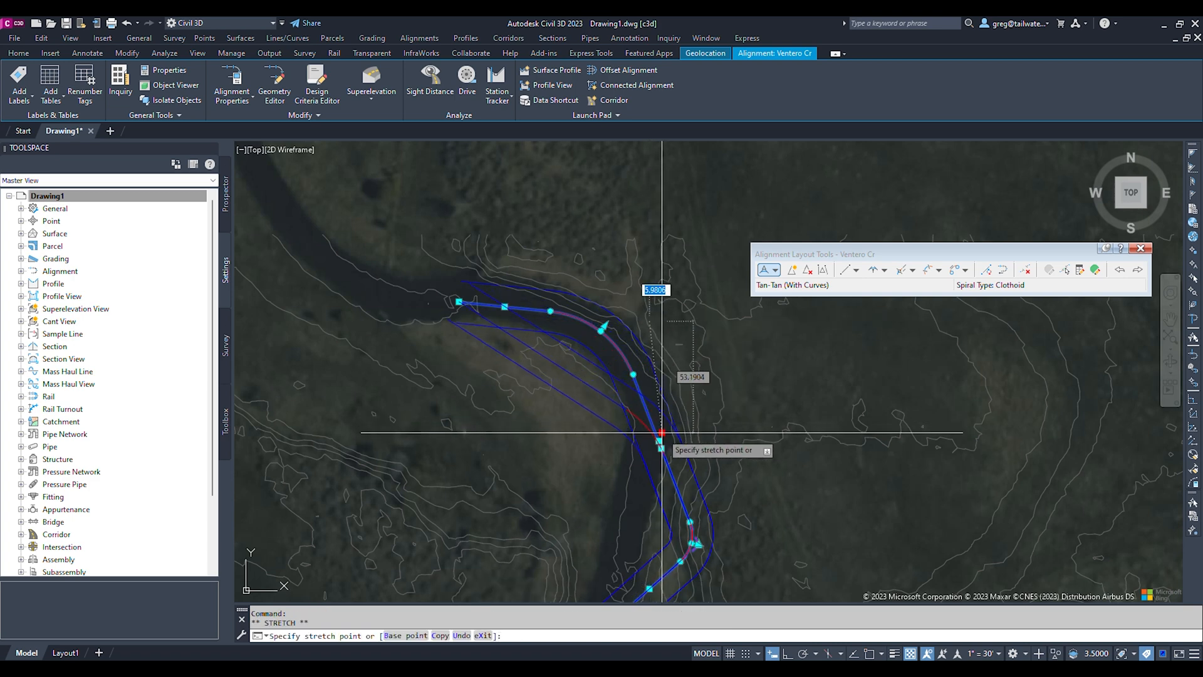
pyautogui.click(659, 441)
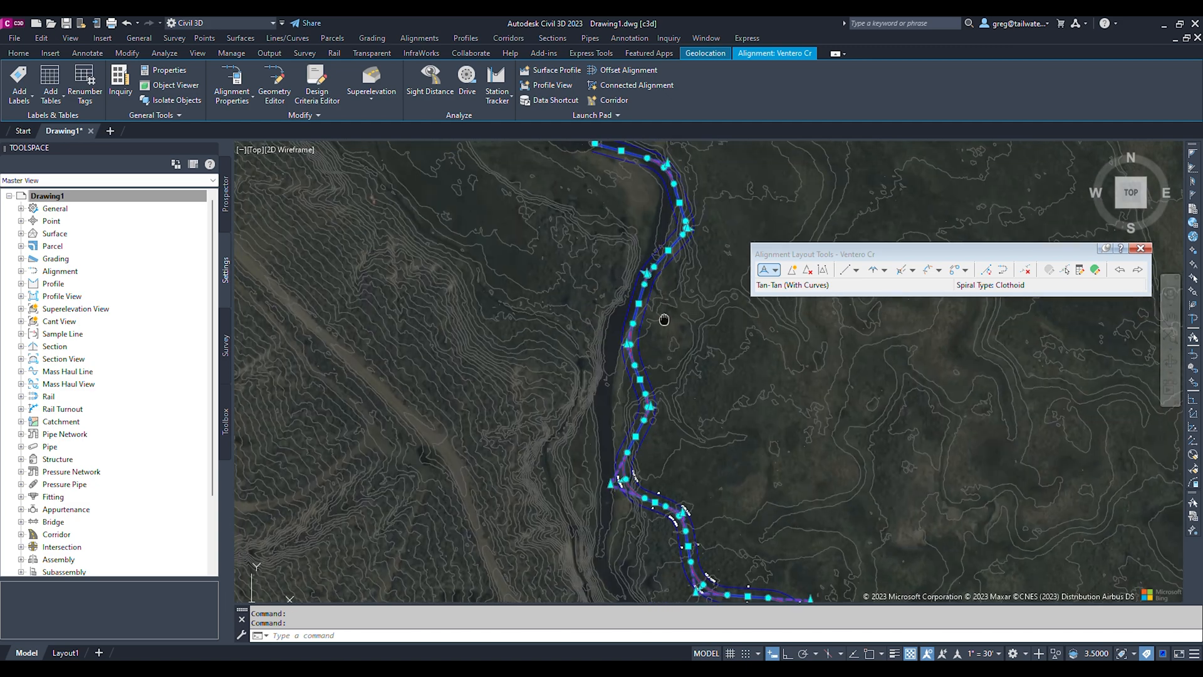
pyautogui.press('ctrl+s')
pyautogui.write('dsgnVentero.dwg')
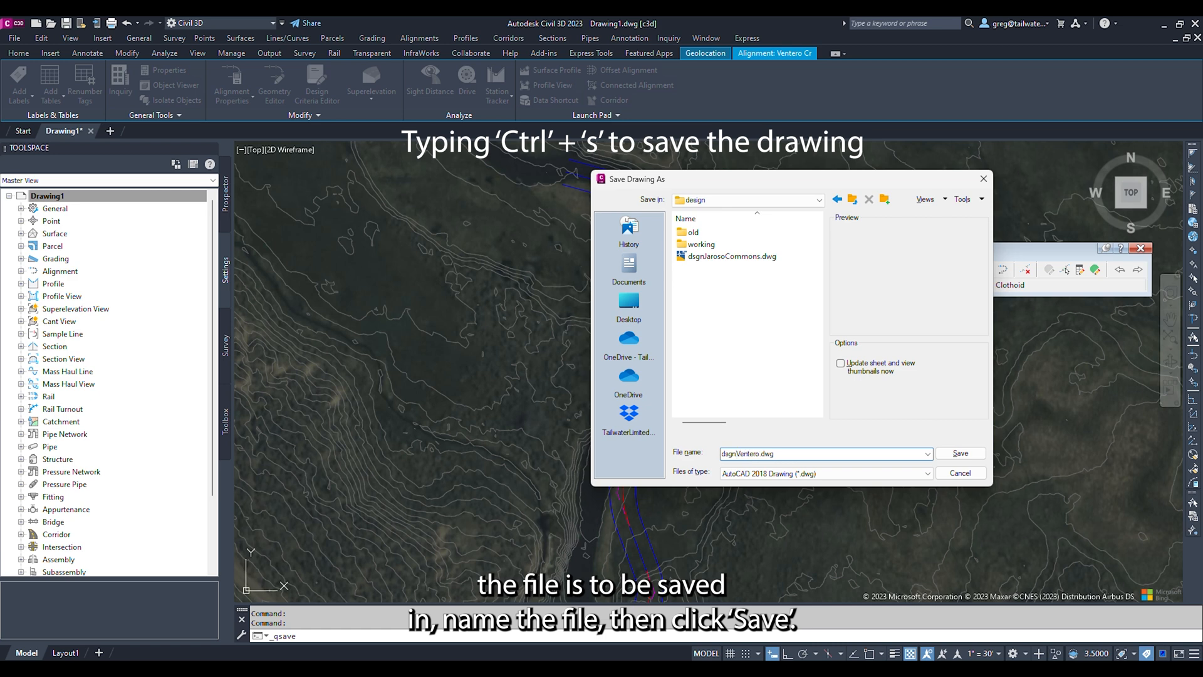
# Choose the save location for dsgnVenteroCr.dwg
pyautogui.click(958, 452)
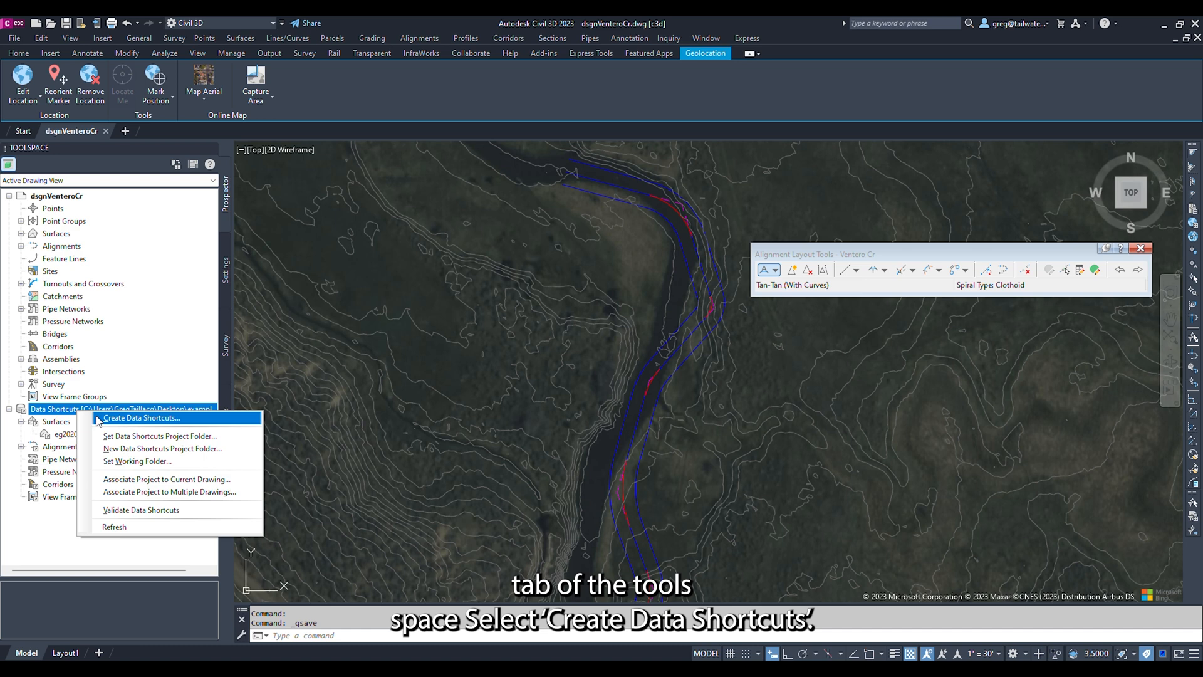
# Create data shortcuts for the Ventero Cr centerline and its two offset alignments
pyautogui.click(141, 418)
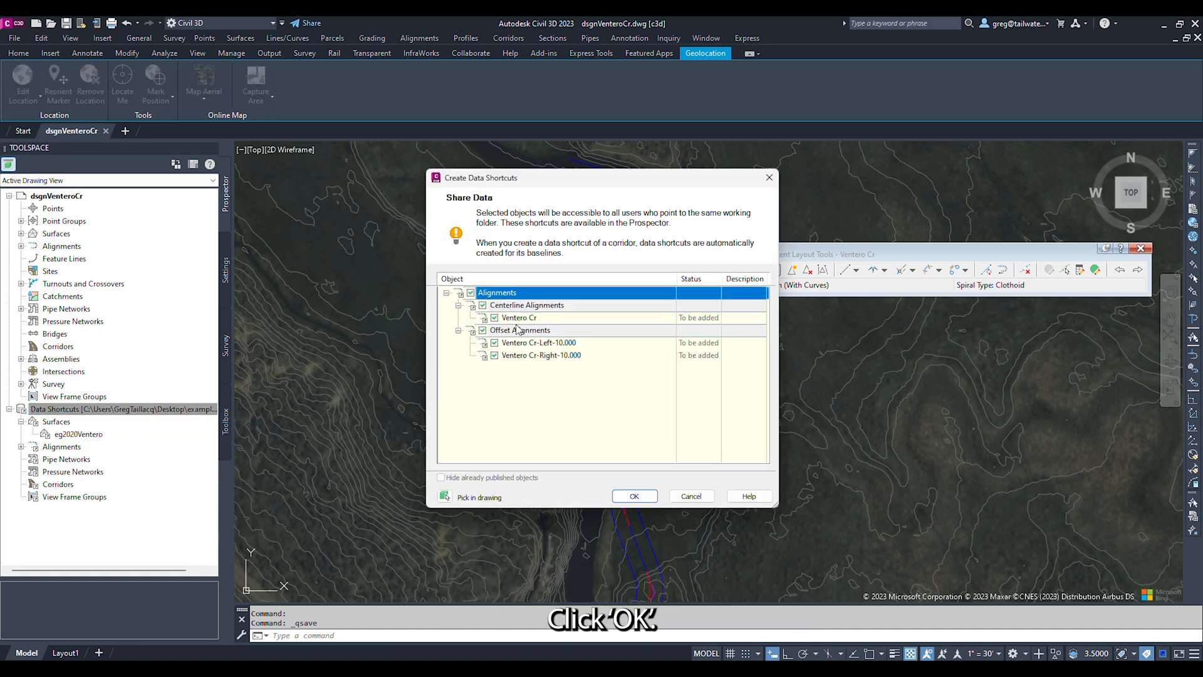
pyautogui.click(634, 495)
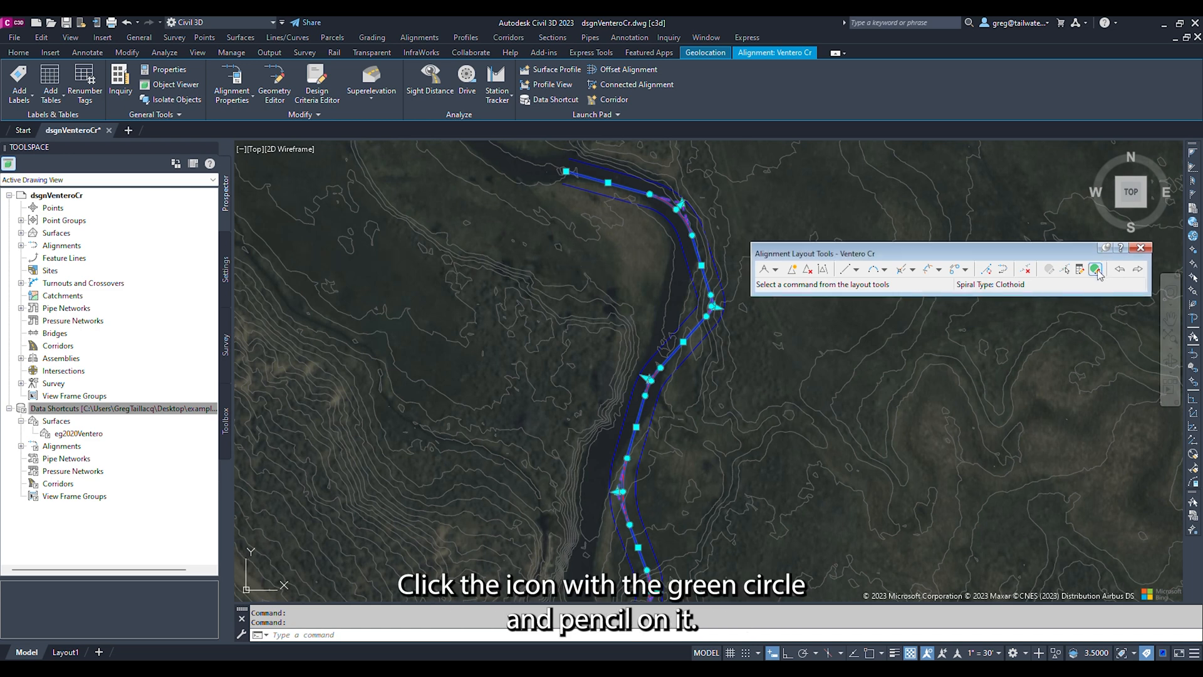
# Review Ventero Cr's Alignment Grid View radius and chord columns and paste them into Excel
pyautogui.click(1095, 269)
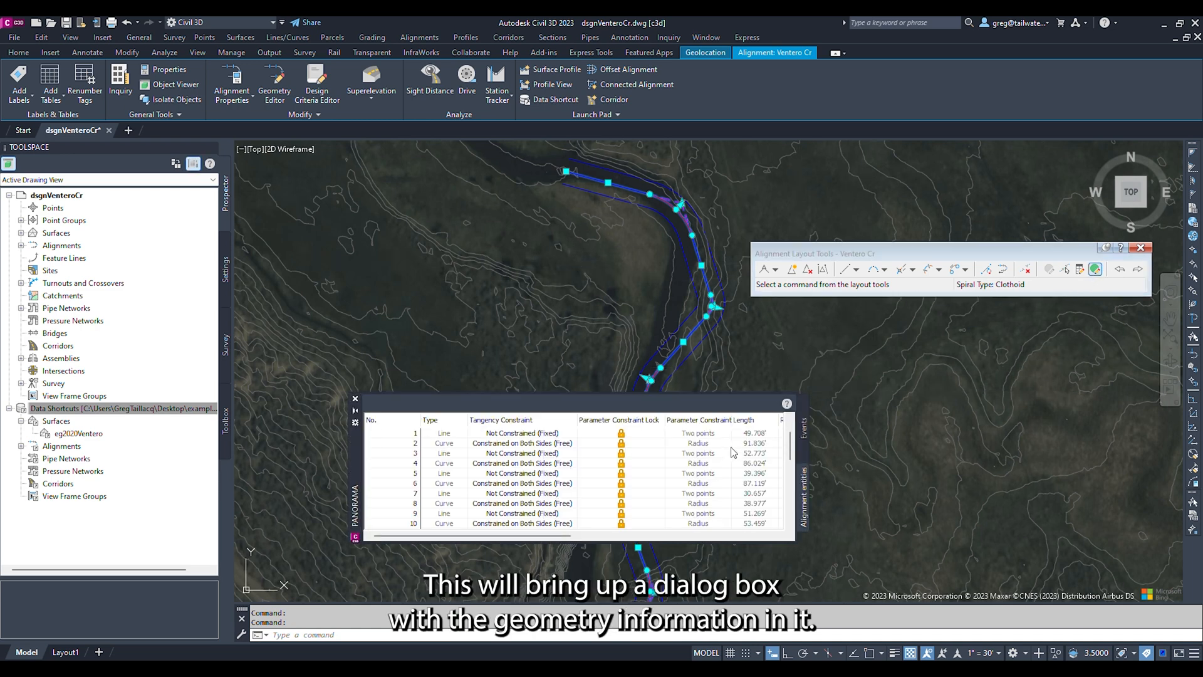
pyautogui.scroll(-3)
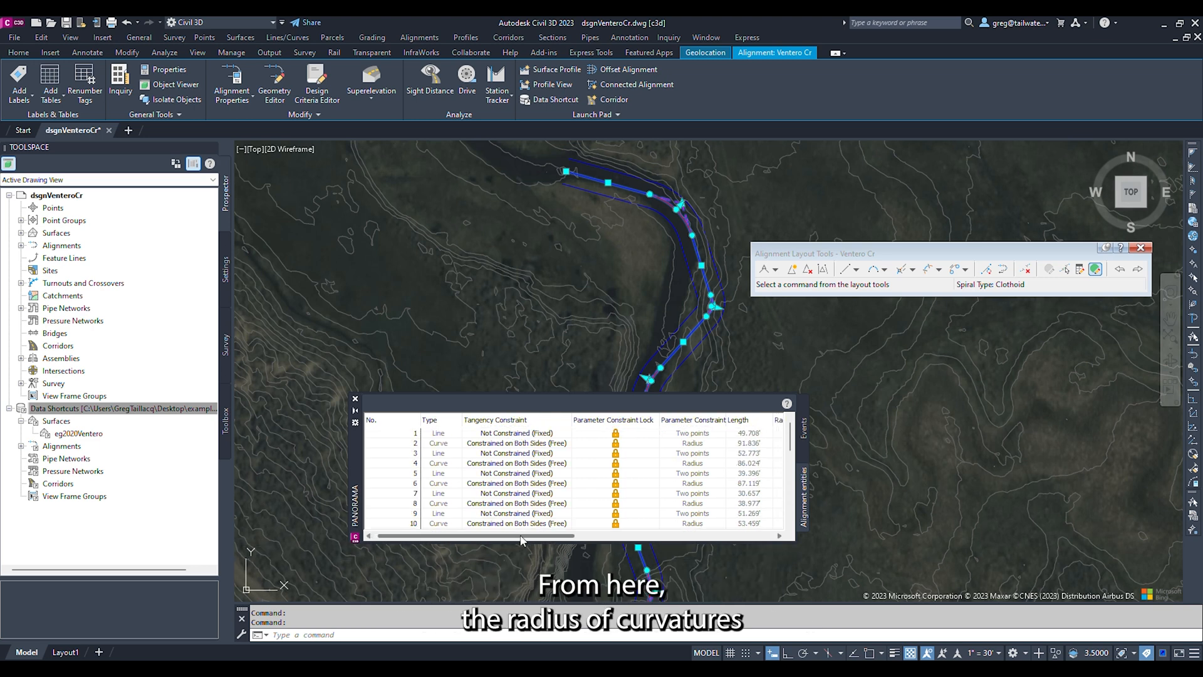
pyautogui.hscroll(3)
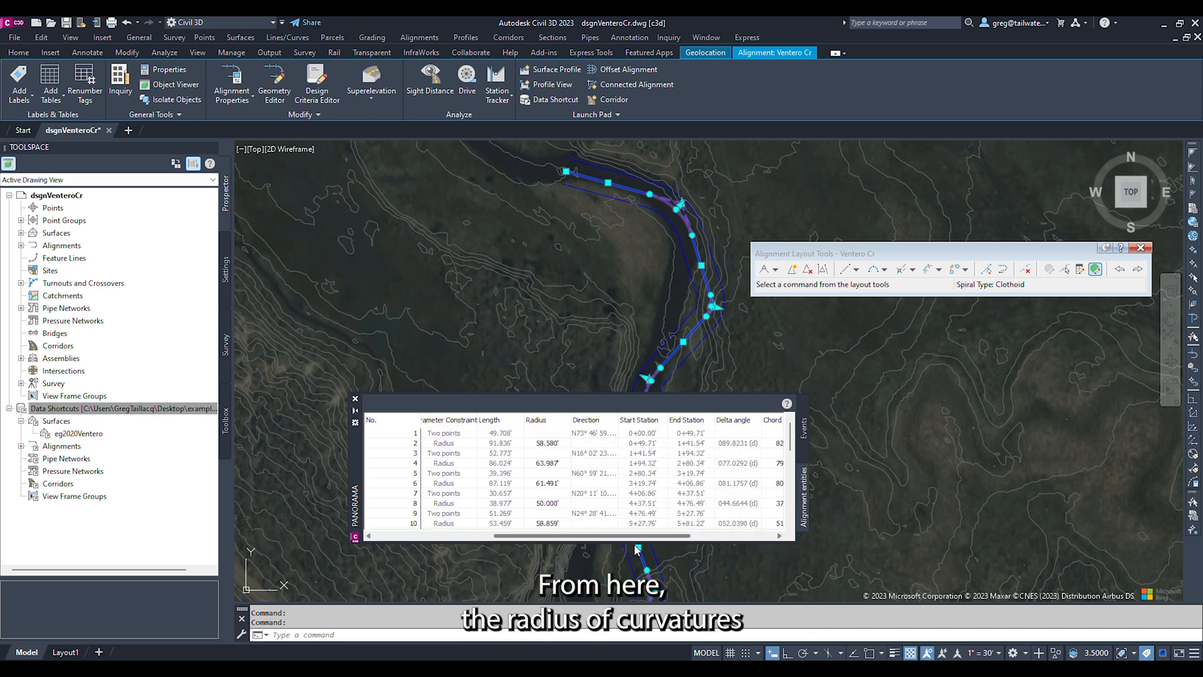
pyautogui.hscroll(3)
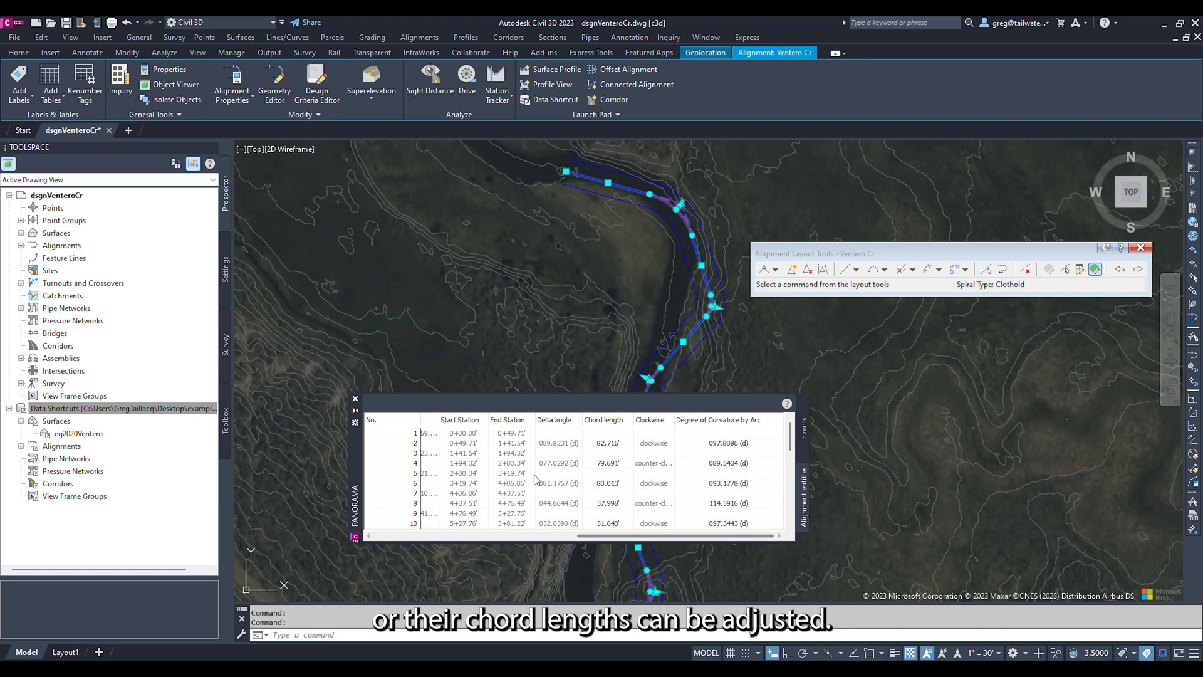
pyautogui.rightClick(535, 479)
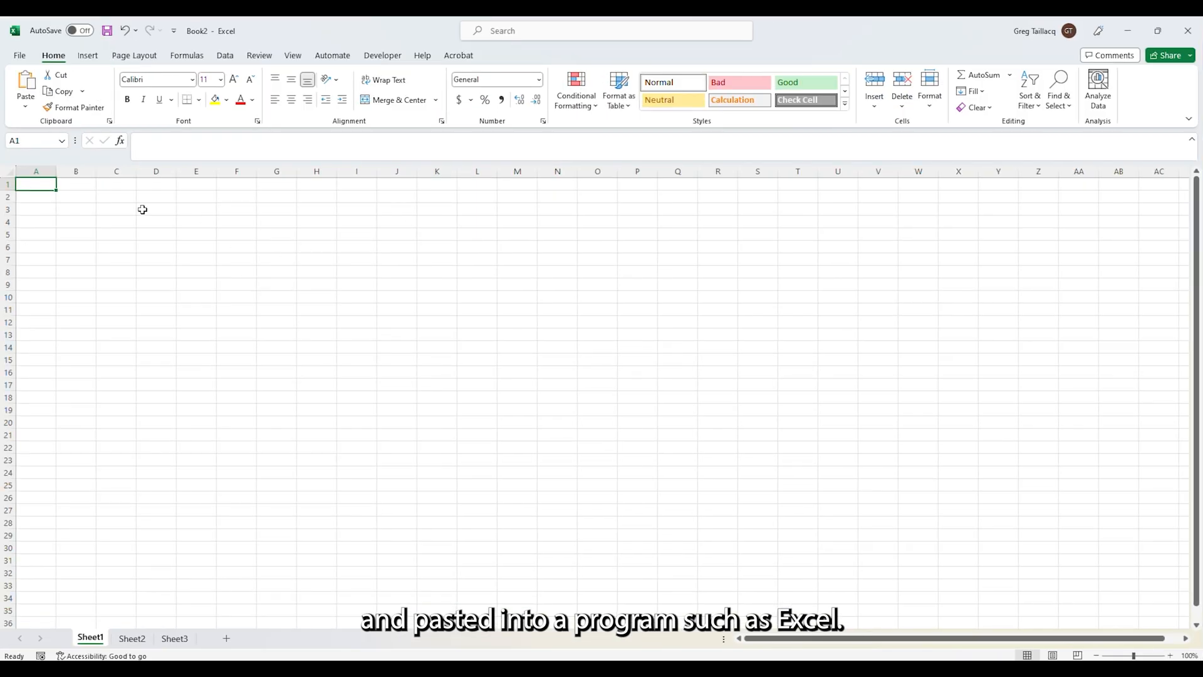
pyautogui.press('ctrl+v')
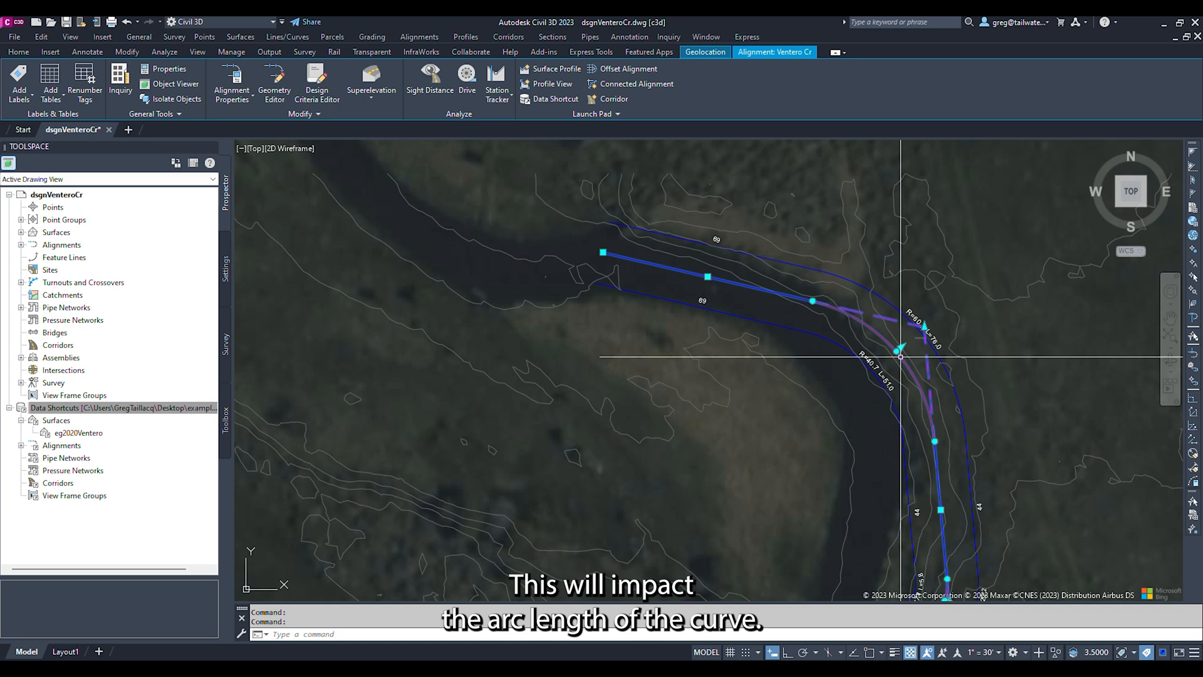
# Drag the curve's radius grip to a new position to change its radius
pyautogui.click(898, 352)
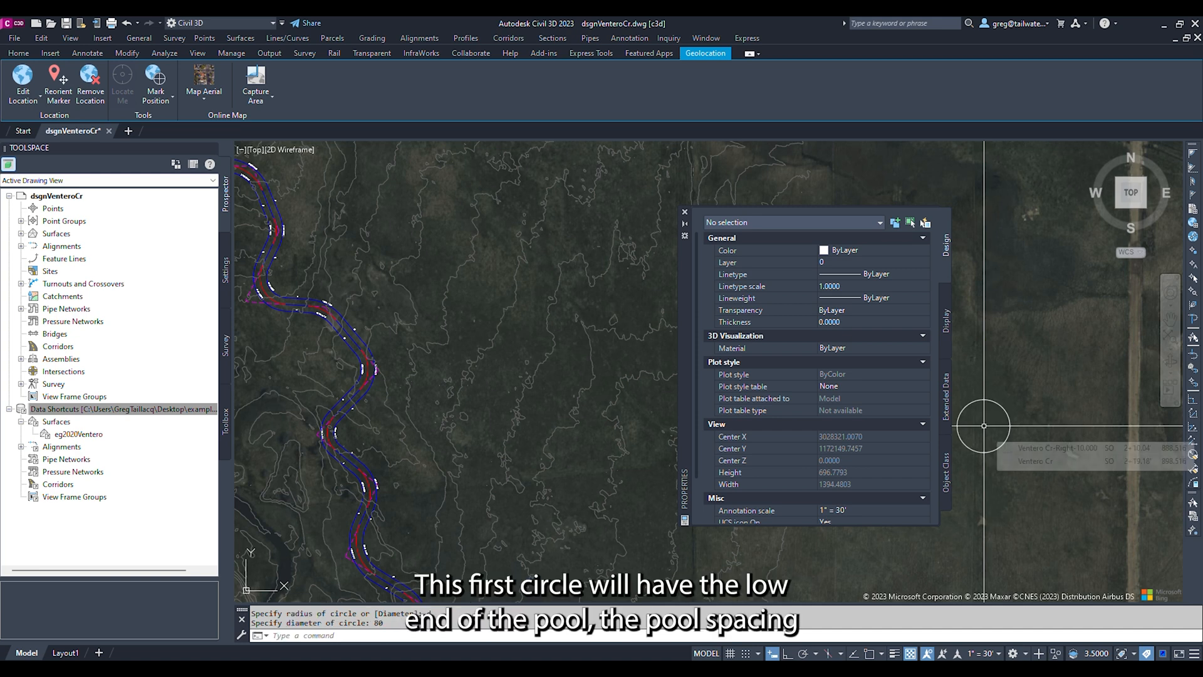
# Draw an 80-diameter circle and a second circle centered on the first
pyautogui.write('d')
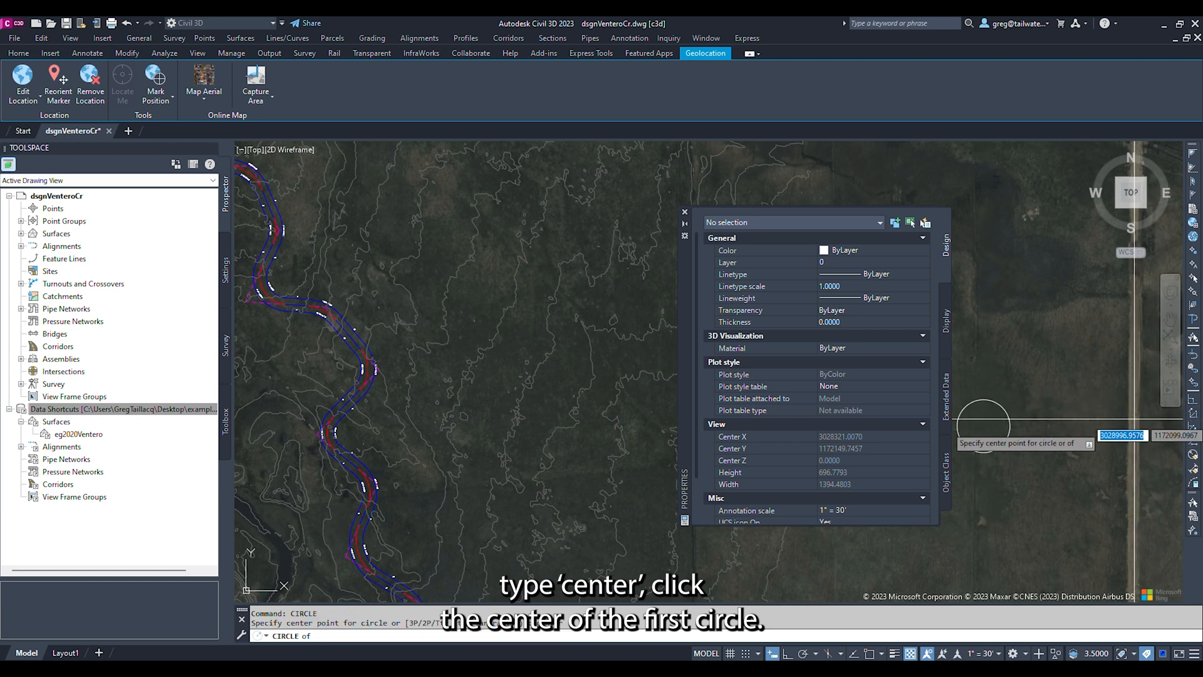
pyautogui.click(981, 426)
pyautogui.write('LA')
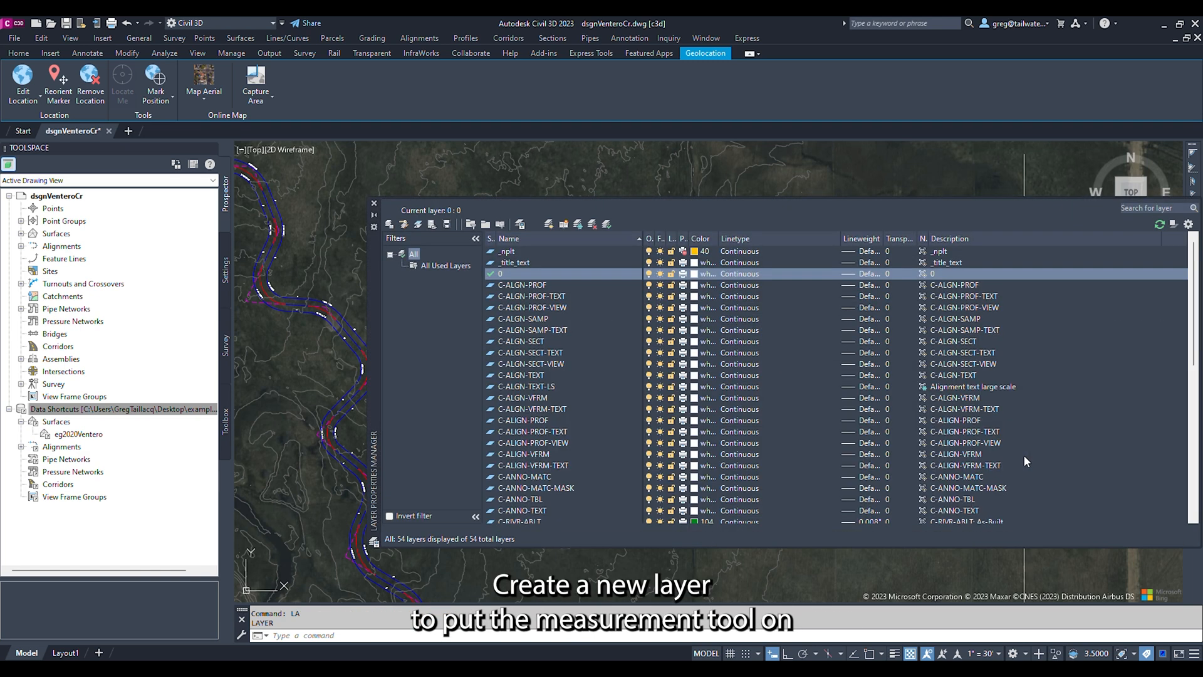
# Create a _p2p layer and move both pool-spacing circles onto it
pyautogui.click(470, 224)
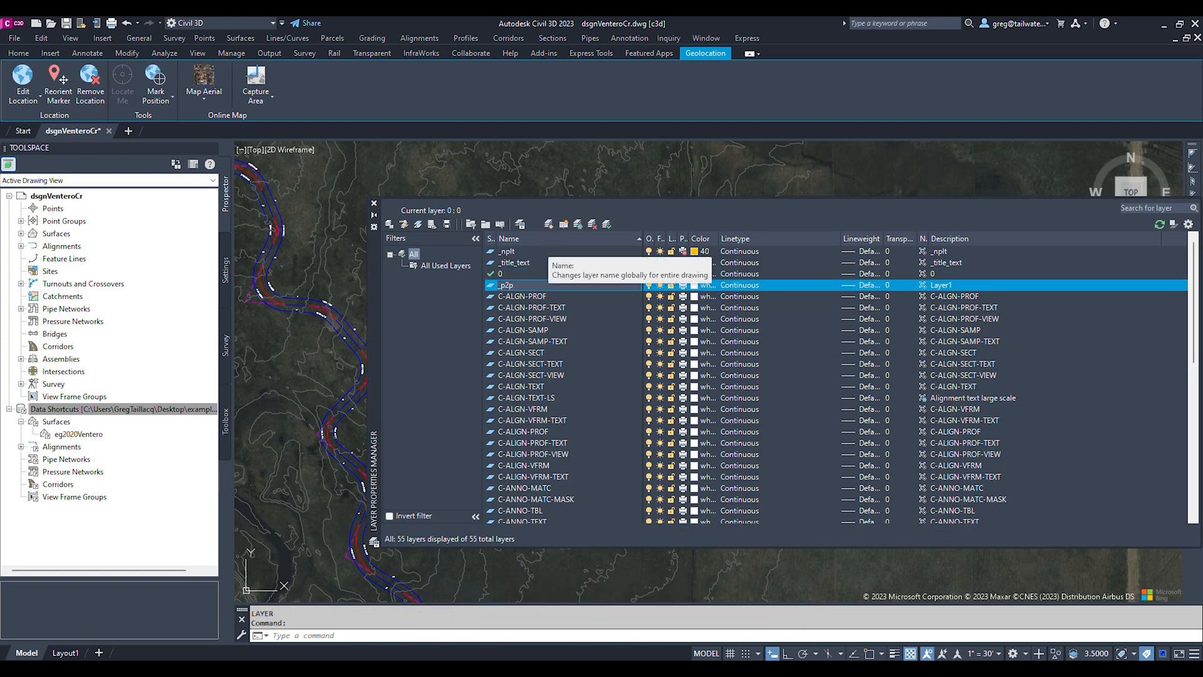
pyautogui.click(704, 284)
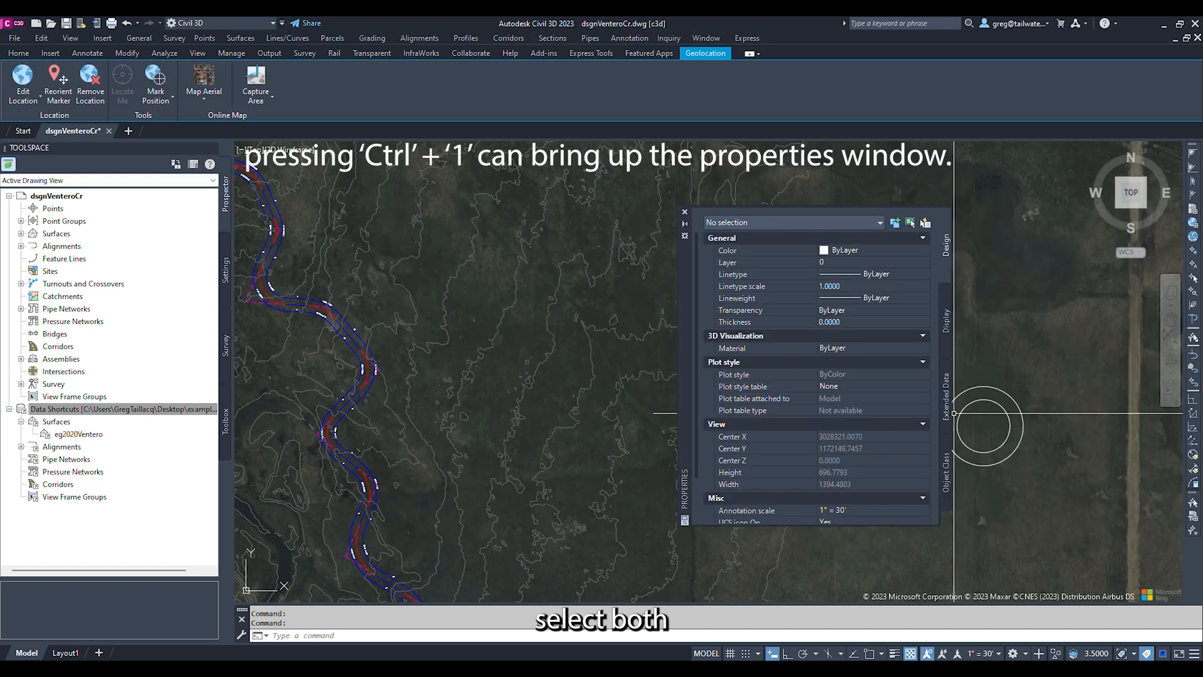
pyautogui.click(923, 262)
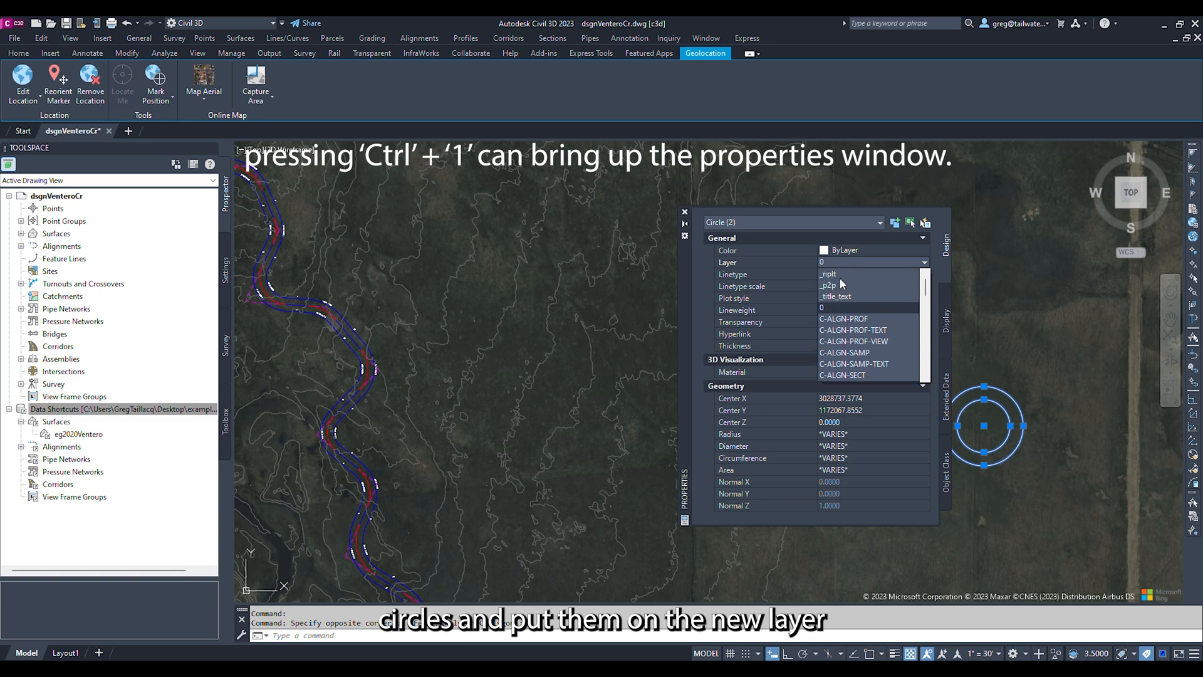
pyautogui.click(829, 285)
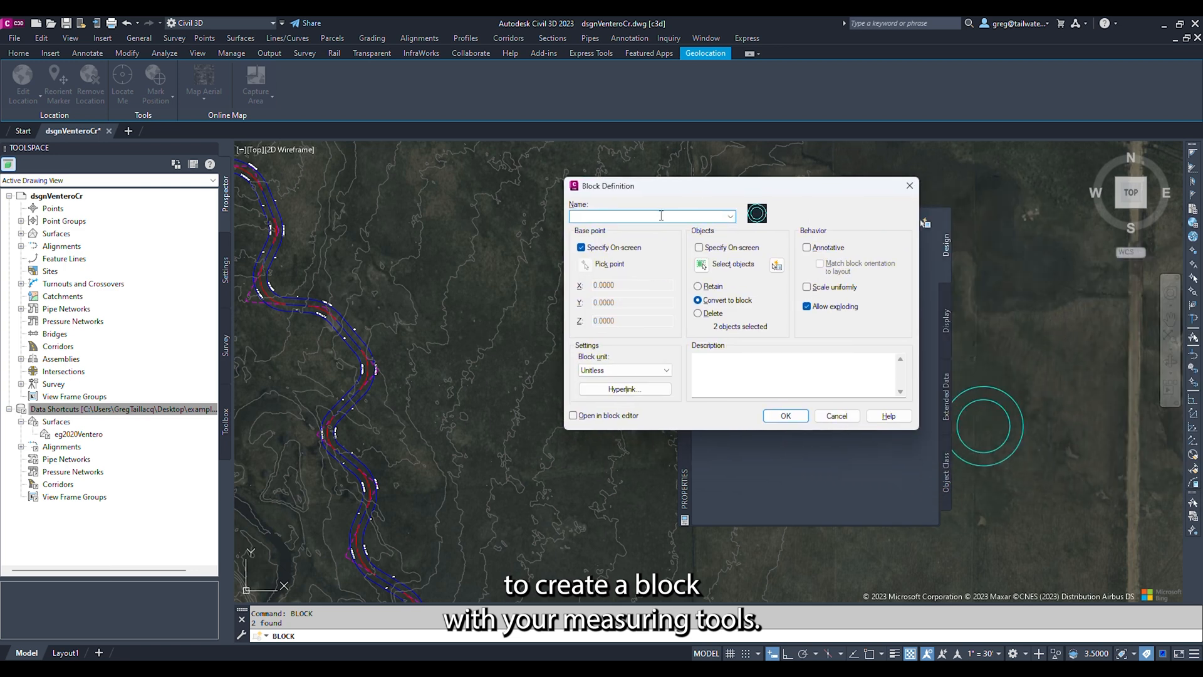
# Define the _p2p block from both circles with its base point at their shared center
pyautogui.write('_p2p')
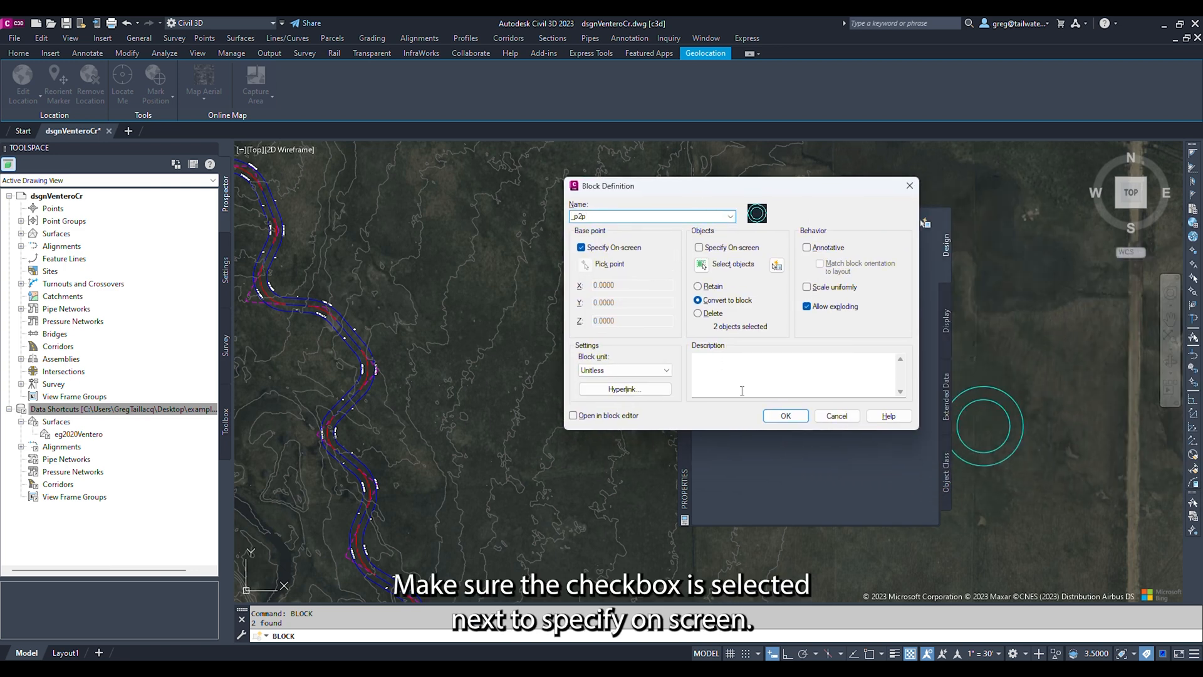
pyautogui.click(784, 415)
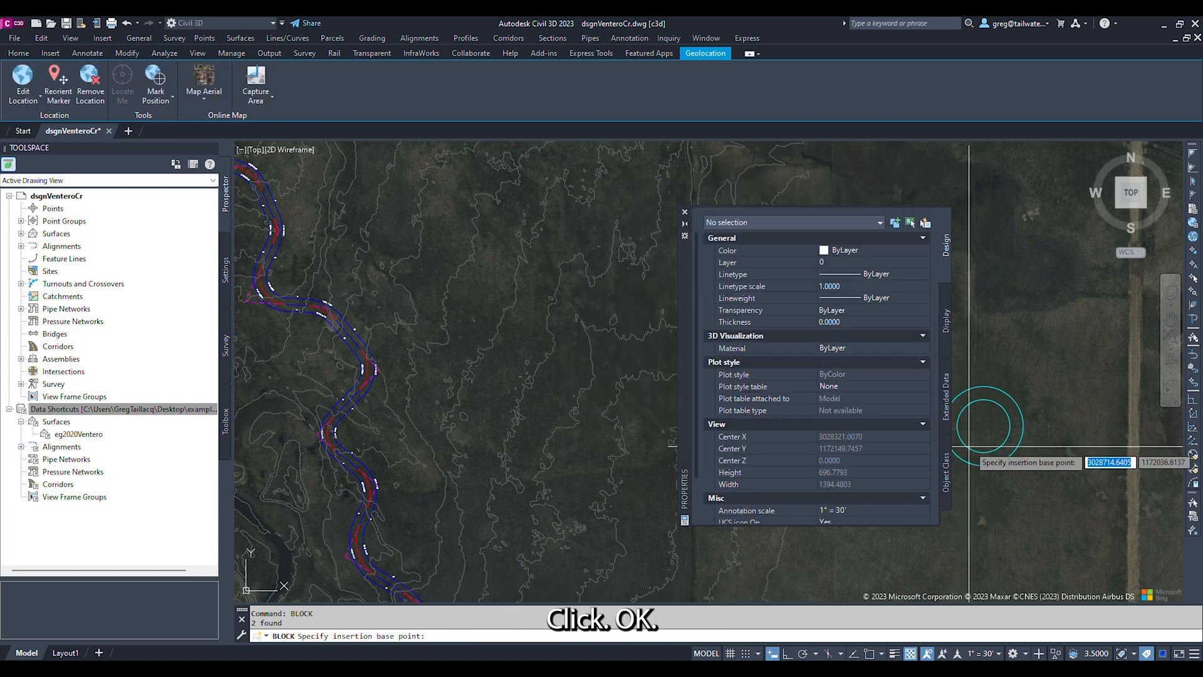
pyautogui.write('center')
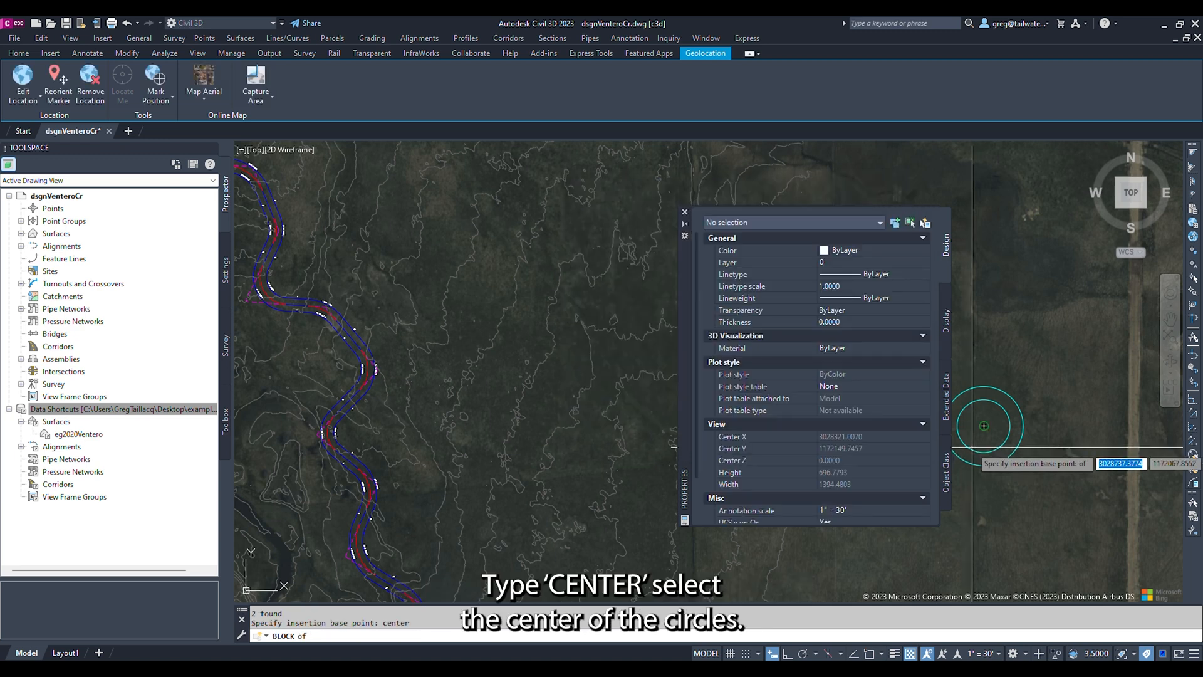
pyautogui.click(985, 427)
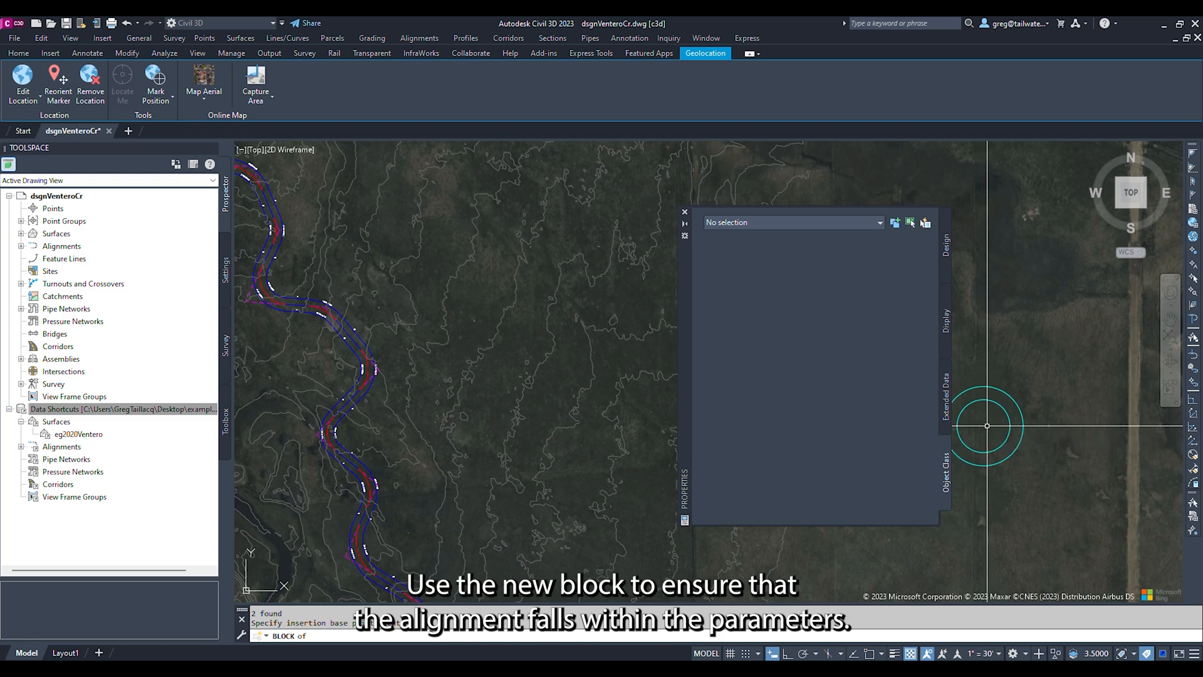
pyautogui.click(984, 426)
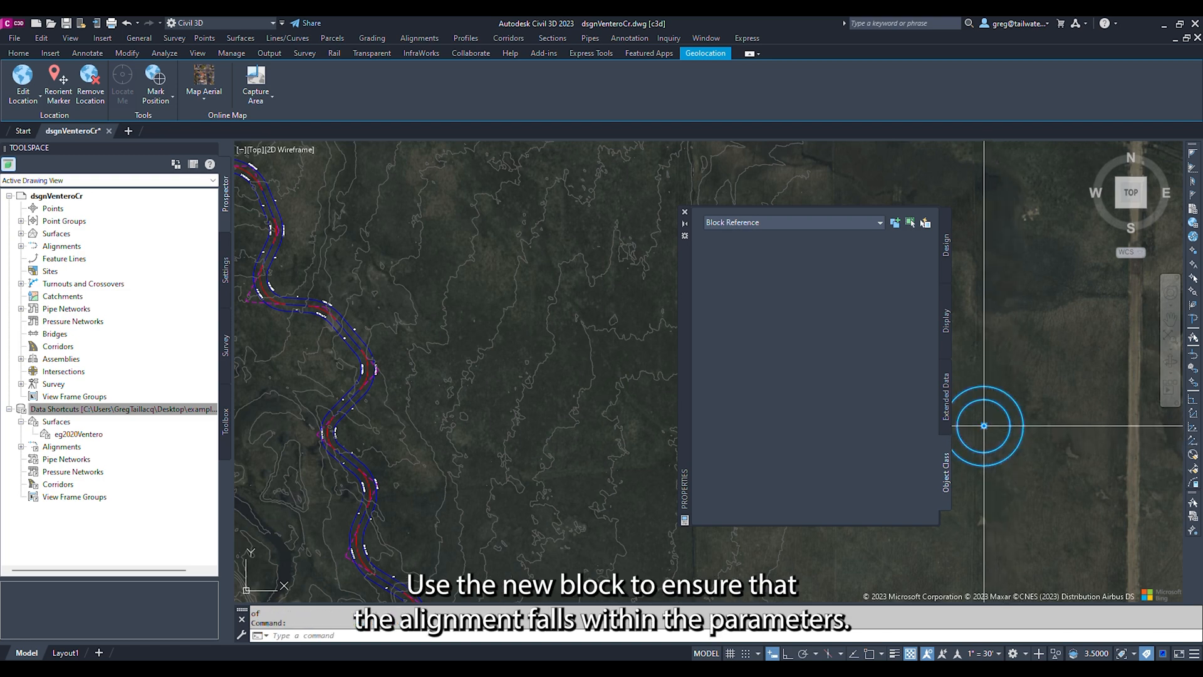